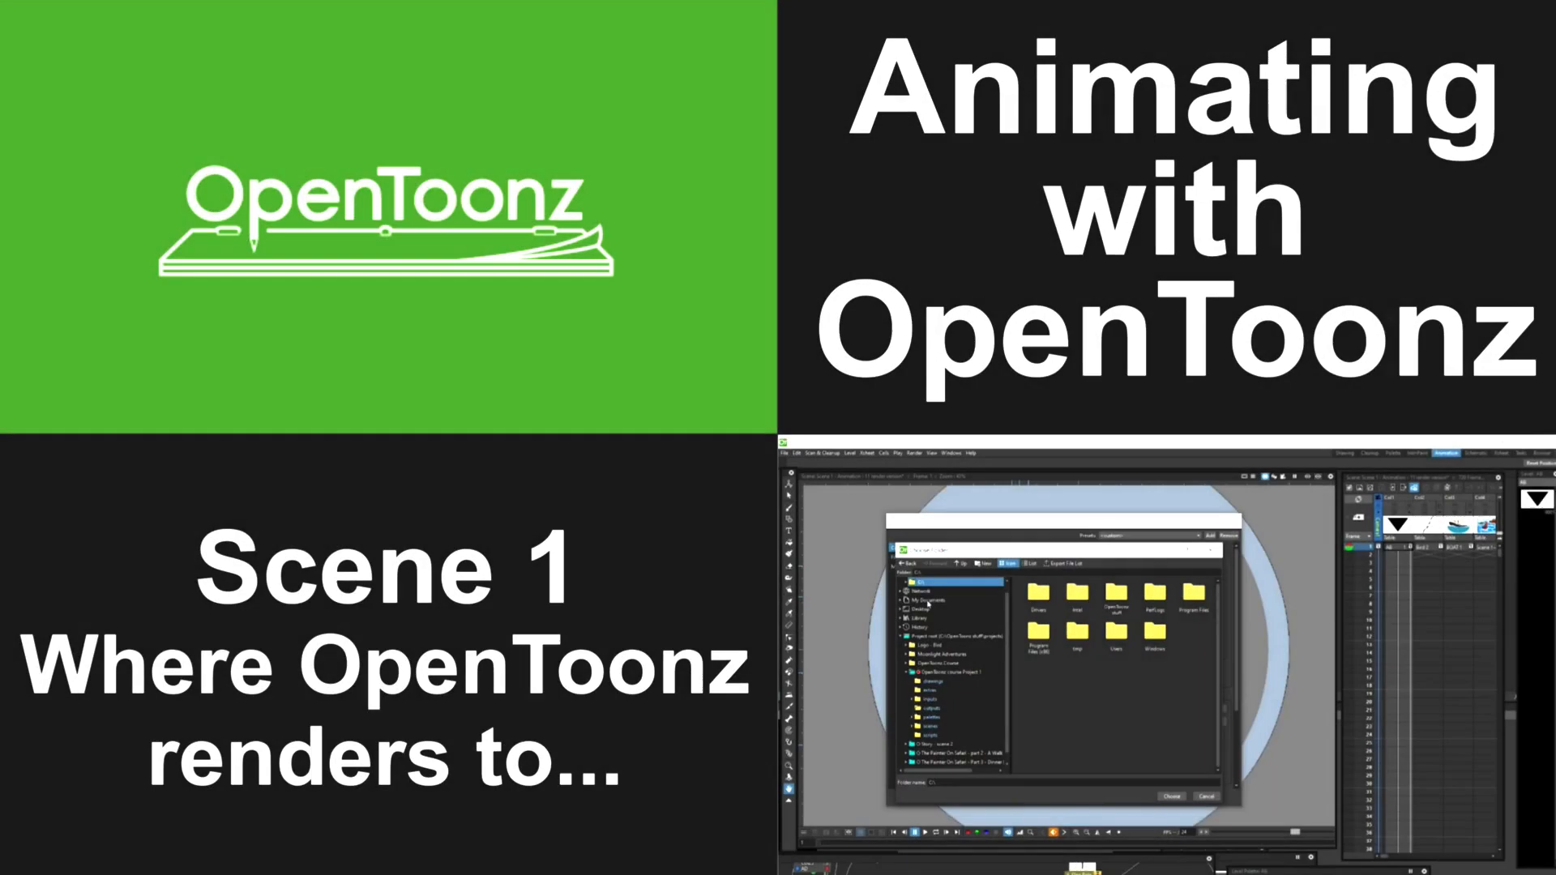
Open Render > Output Settings and select the Radar - 01 output name for editing
click(269, 32)
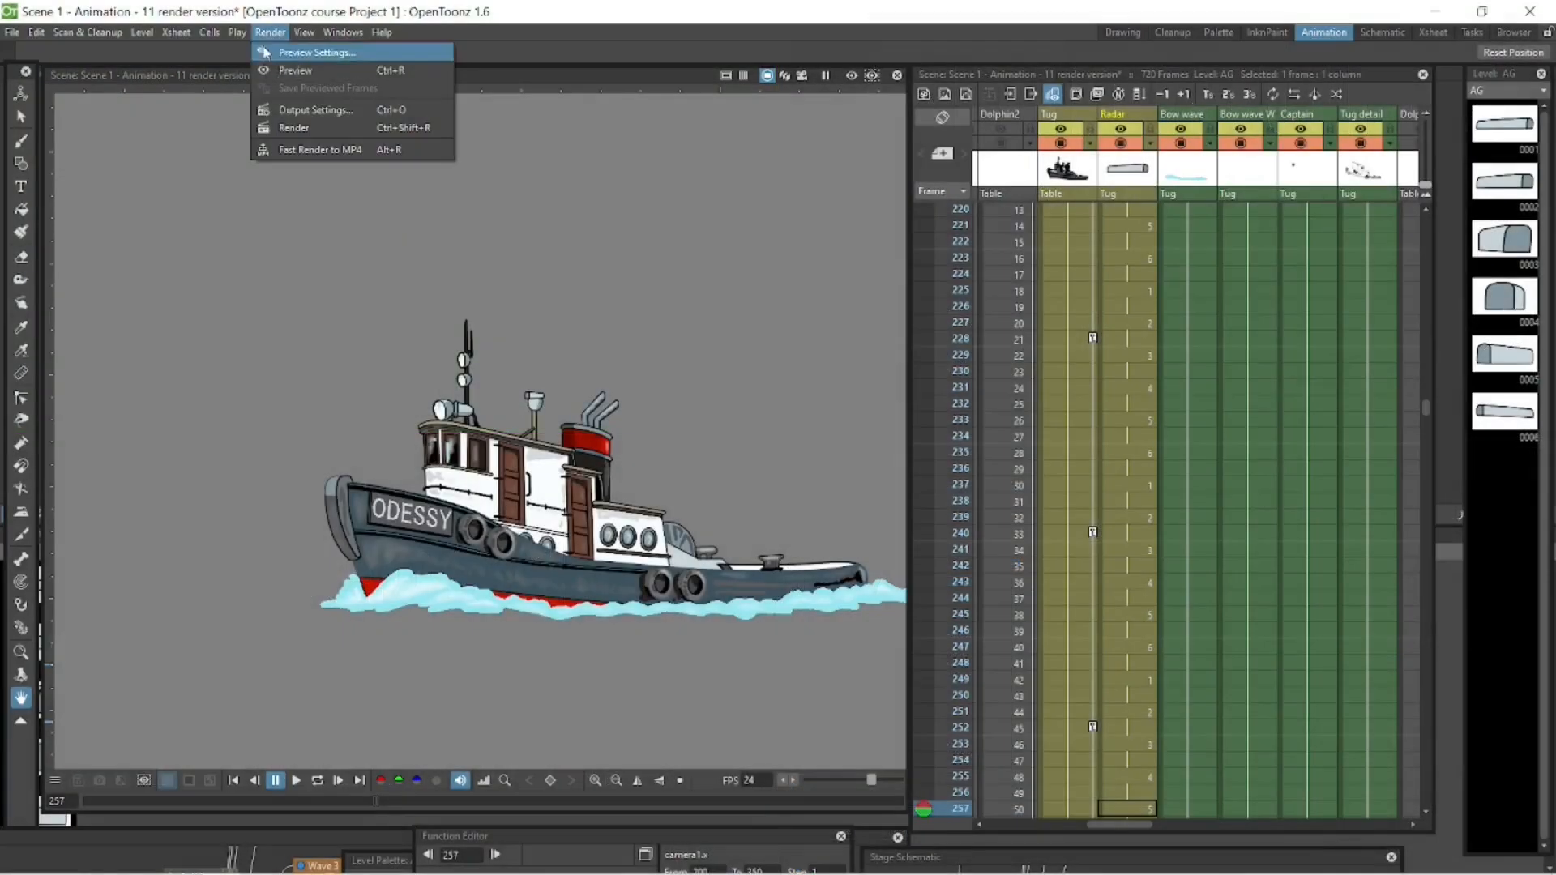
click(316, 109)
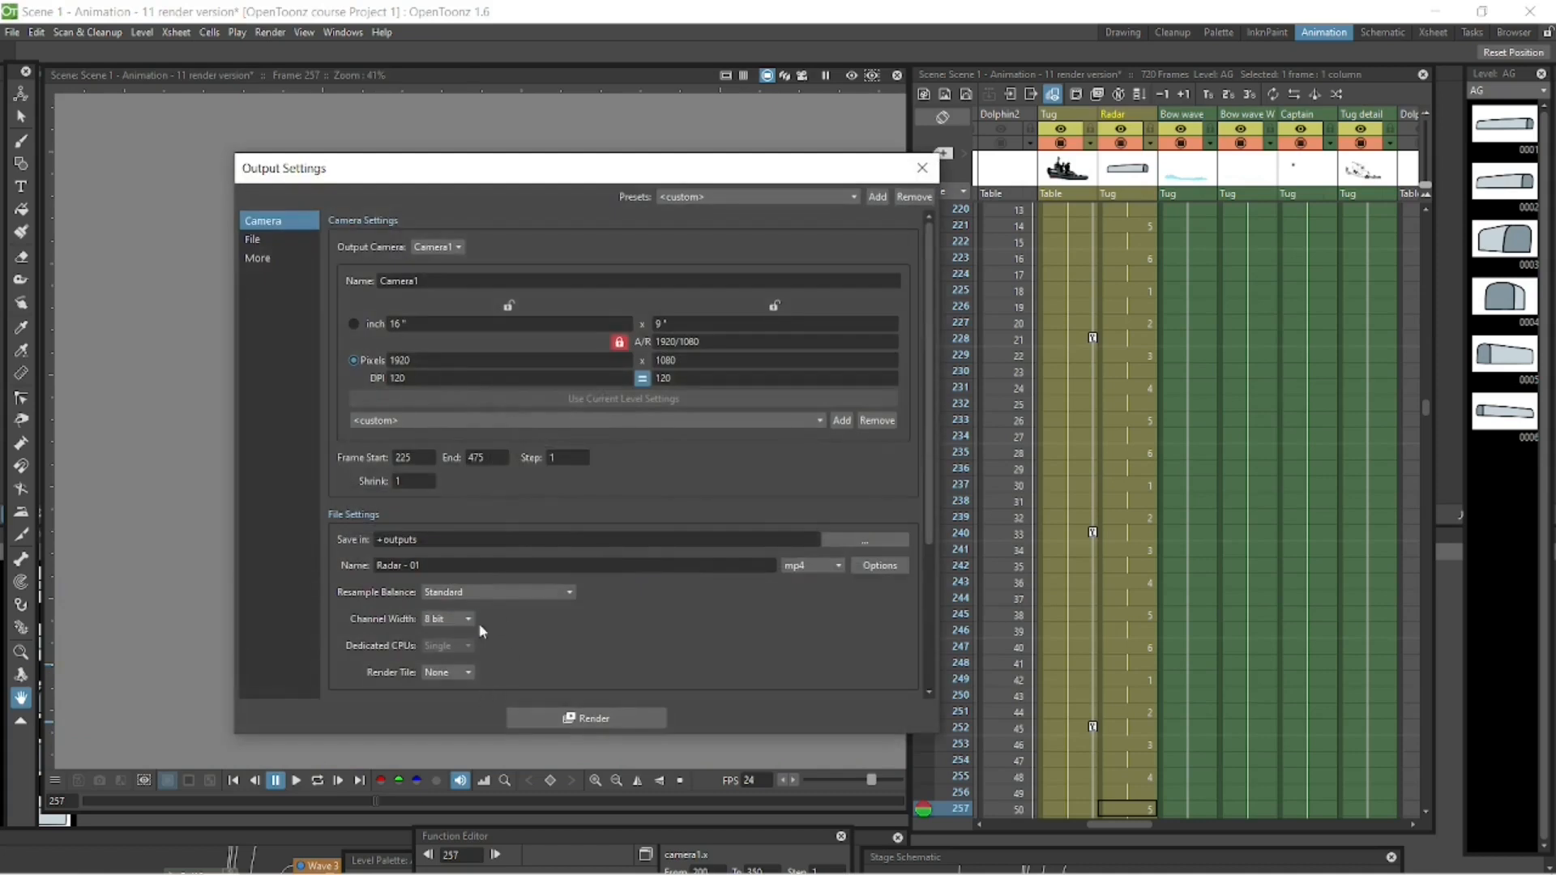
click(575, 565)
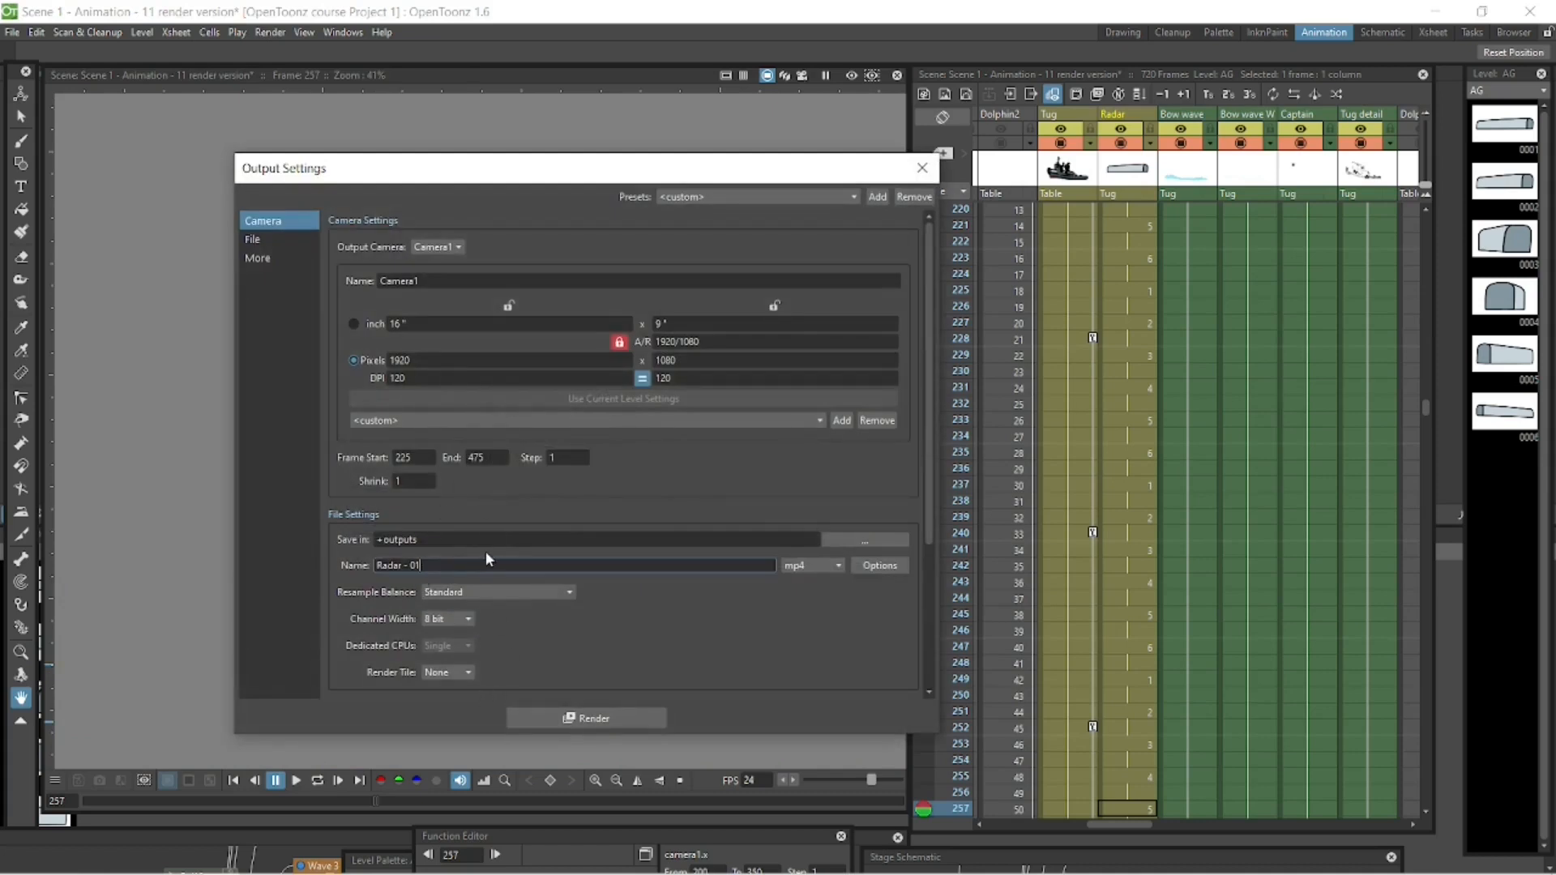
click(587, 717)
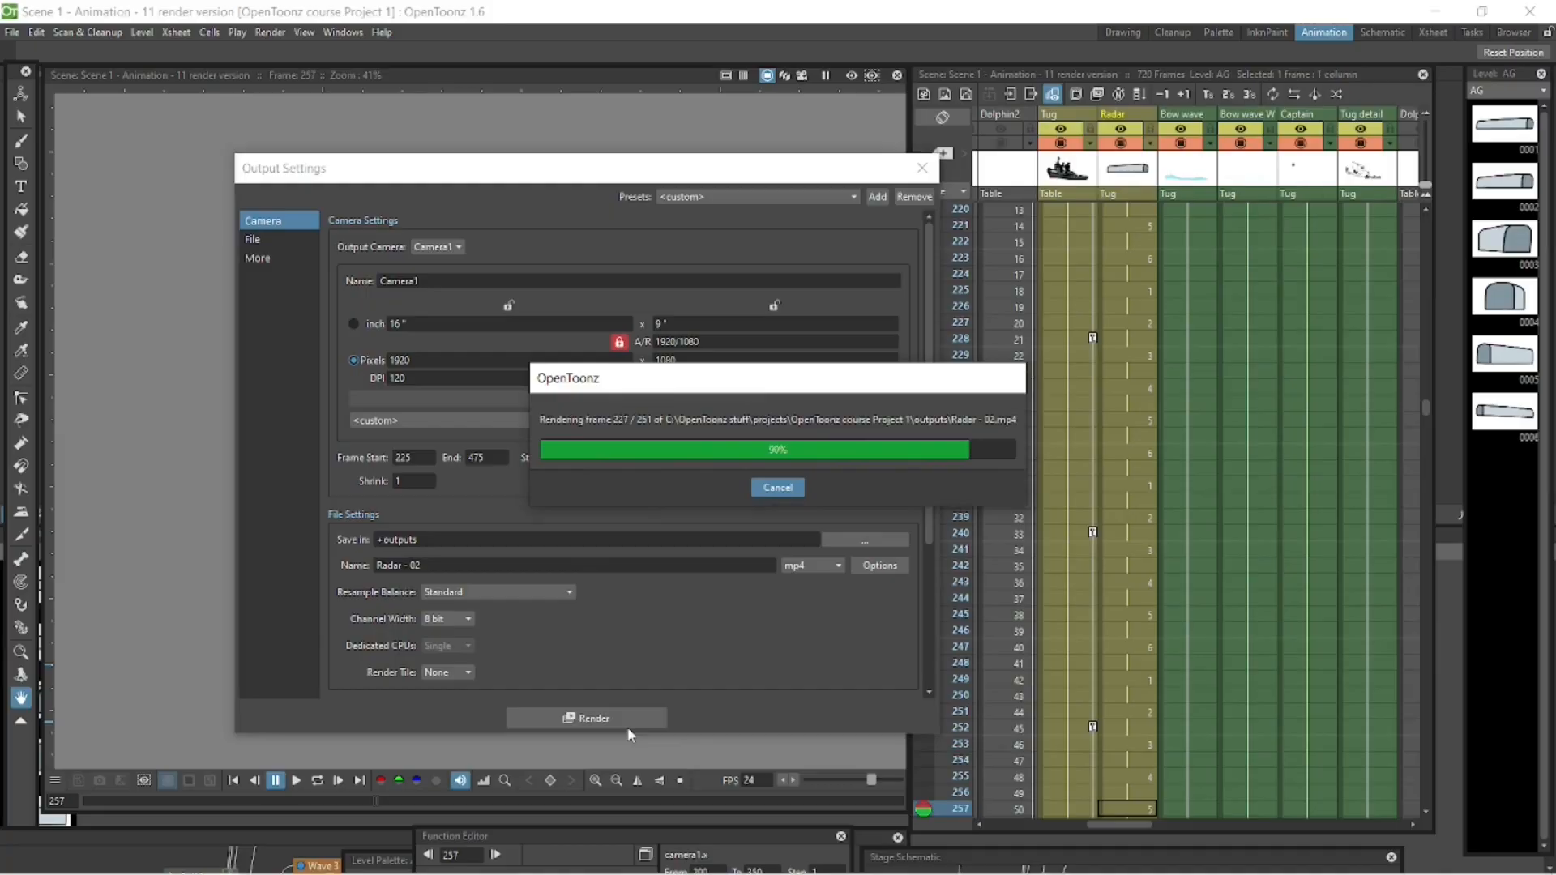
Render the scene to Radar - 02.mp4 and wait for rendering to finish
click(777, 487)
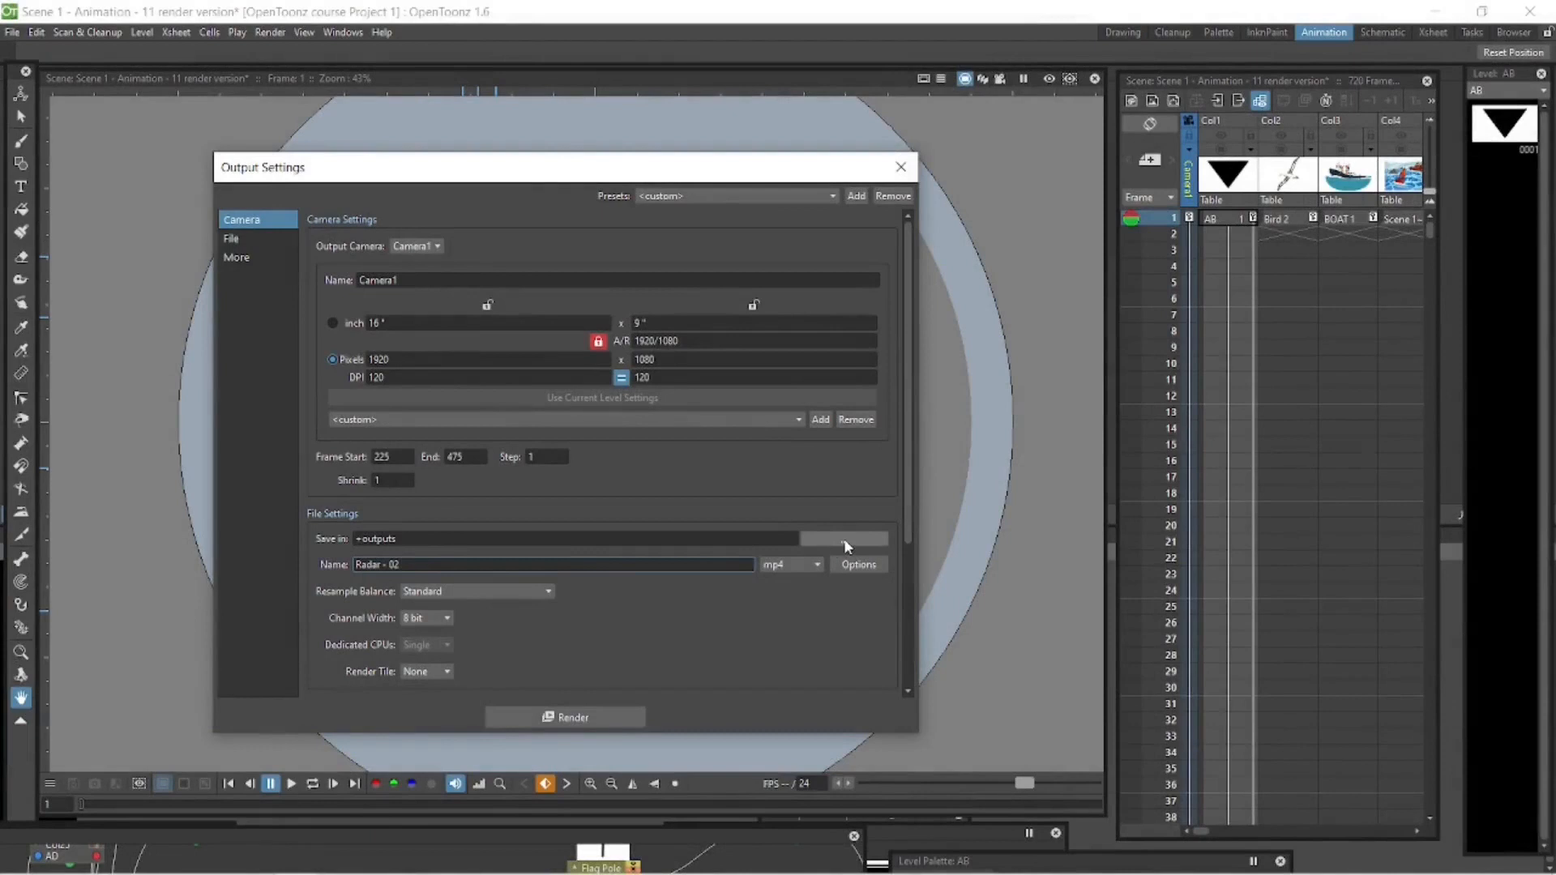
click(552, 564)
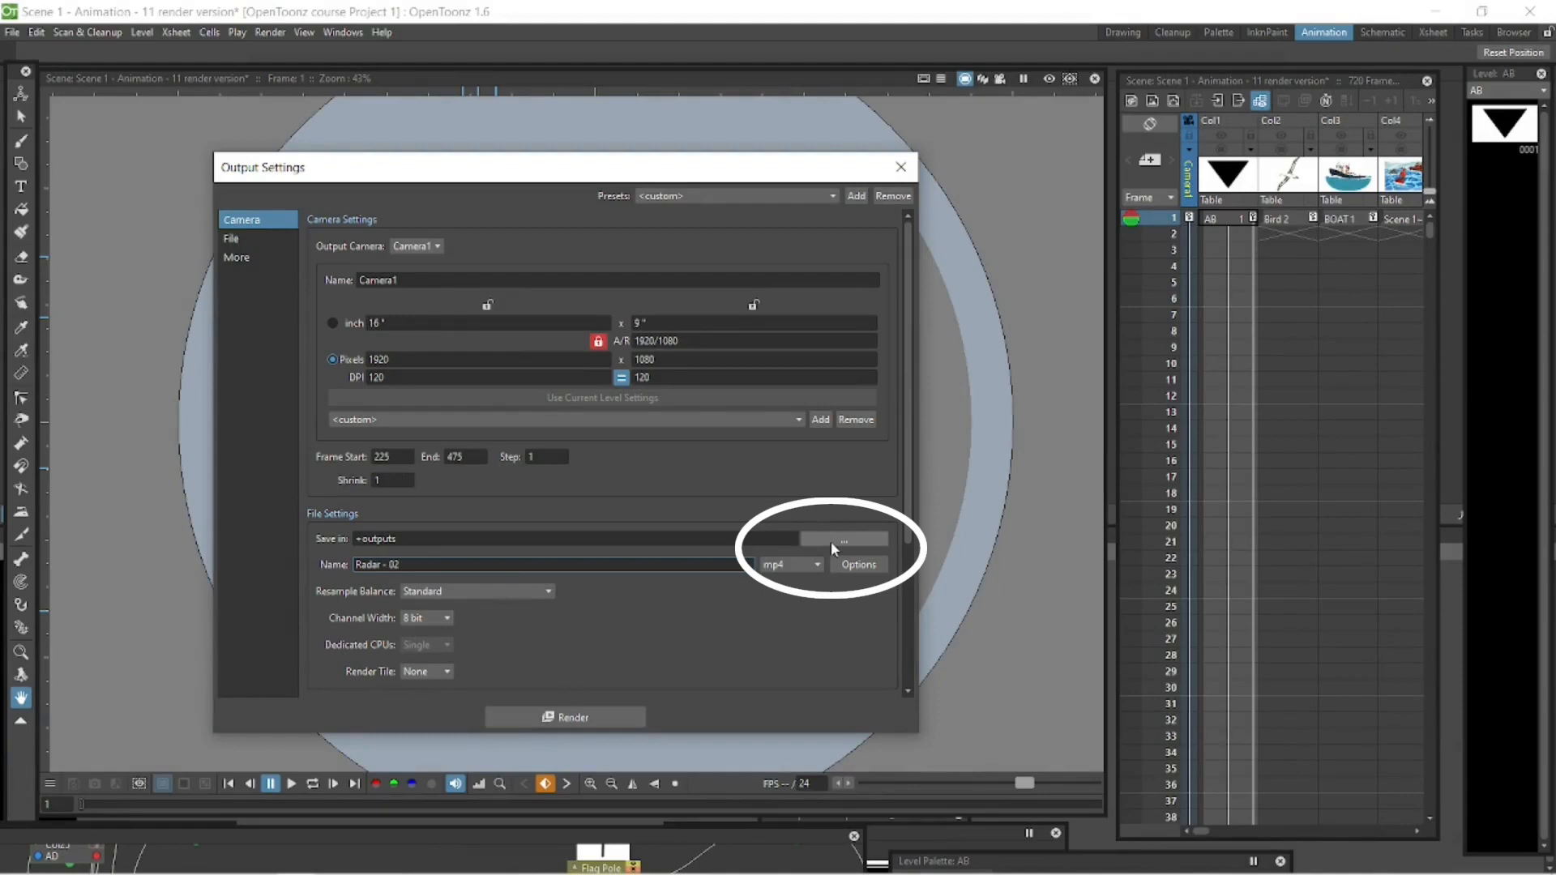
Browse for the Save in folder and go up four levels to the C: drive
click(843, 539)
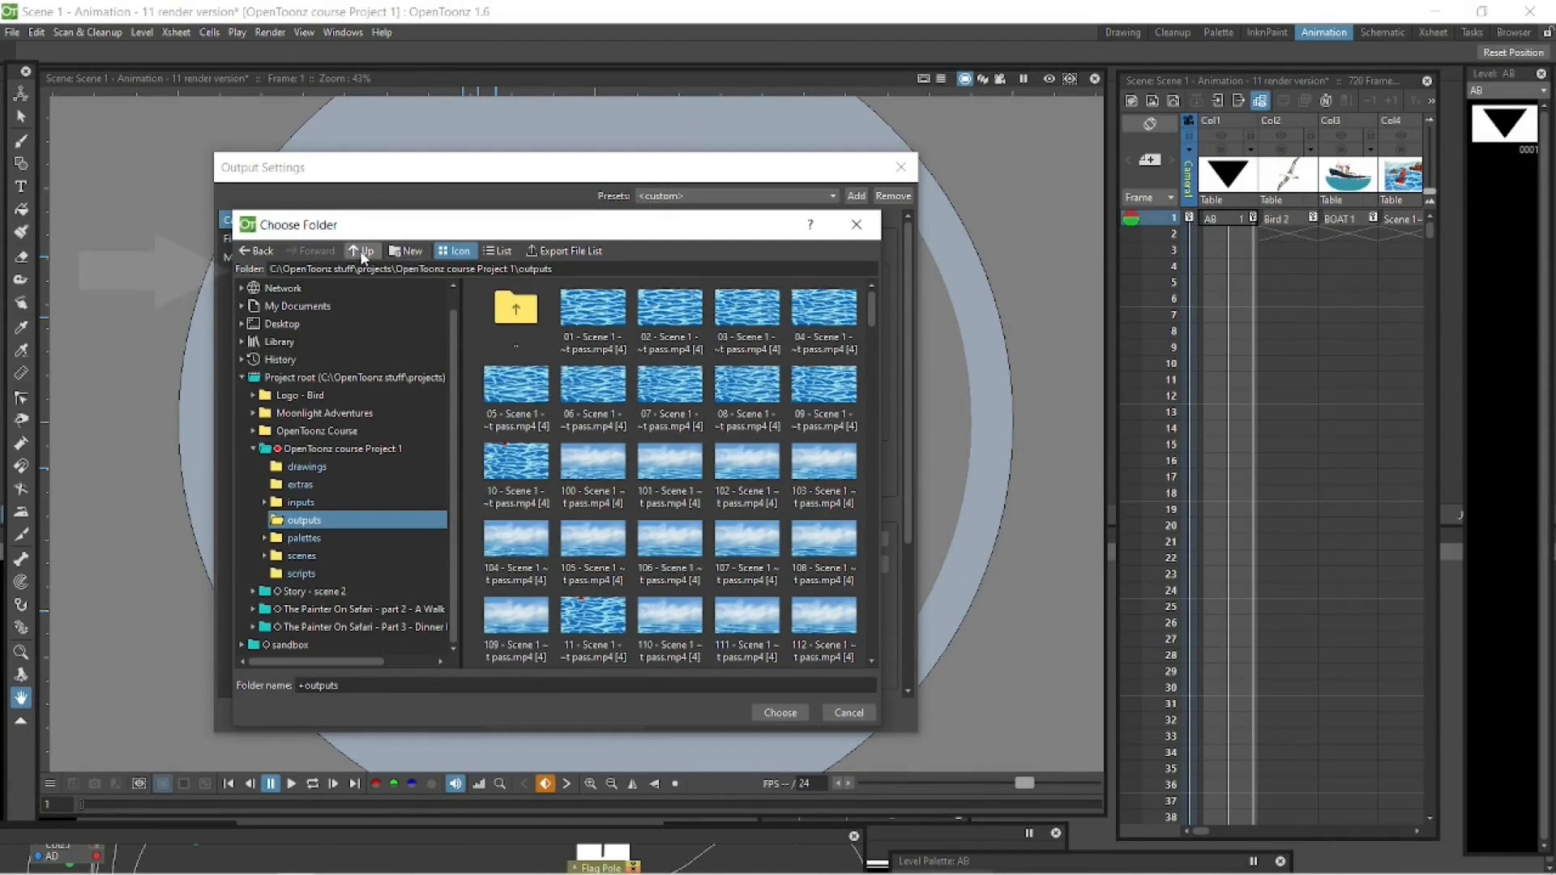
click(362, 251)
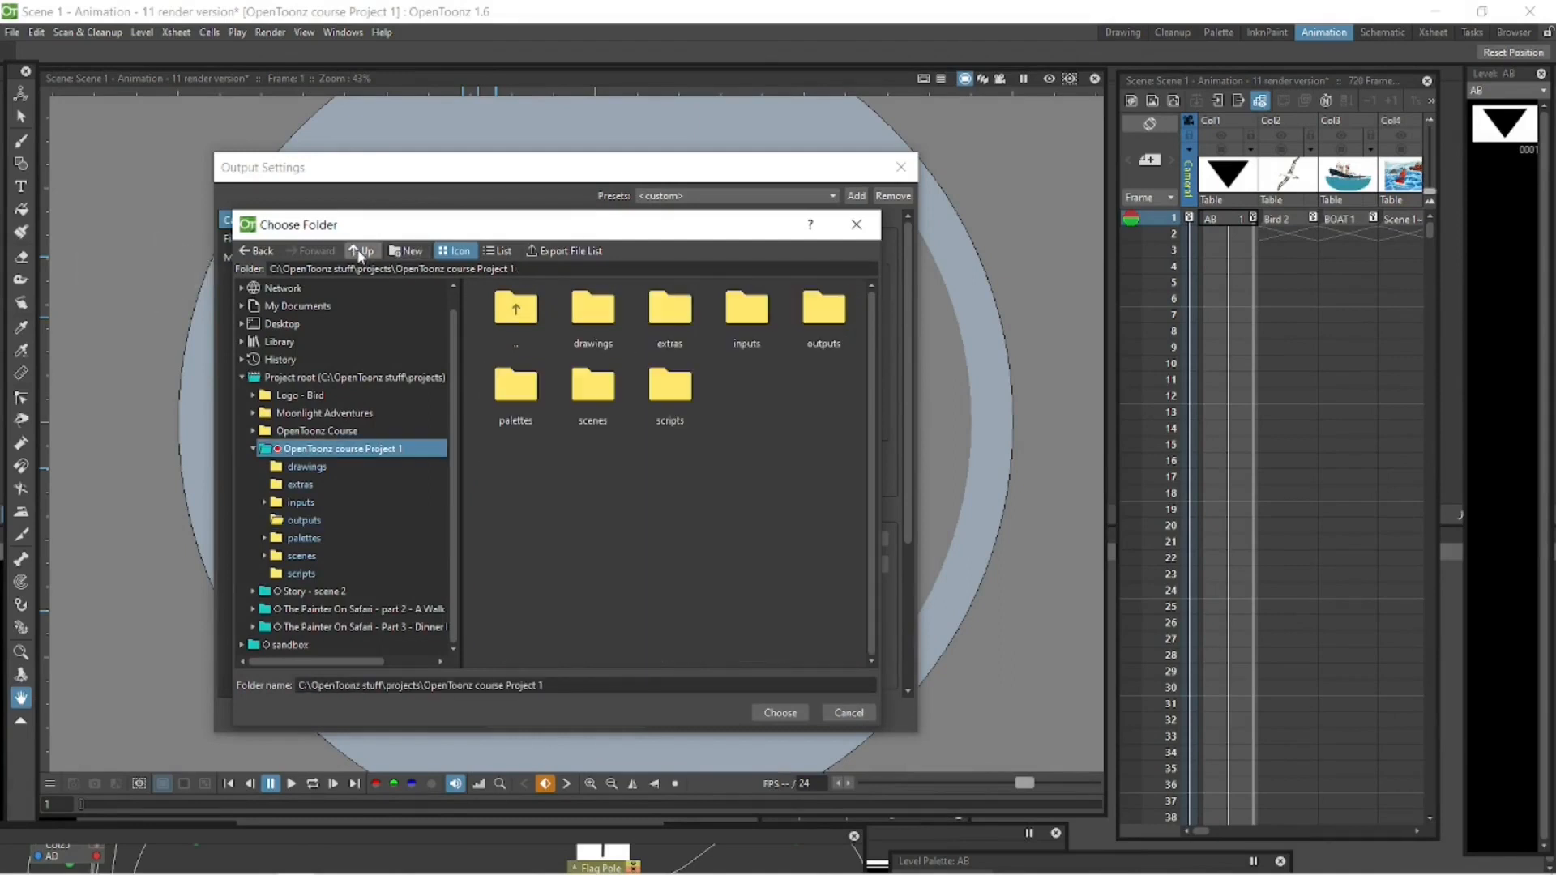
click(362, 251)
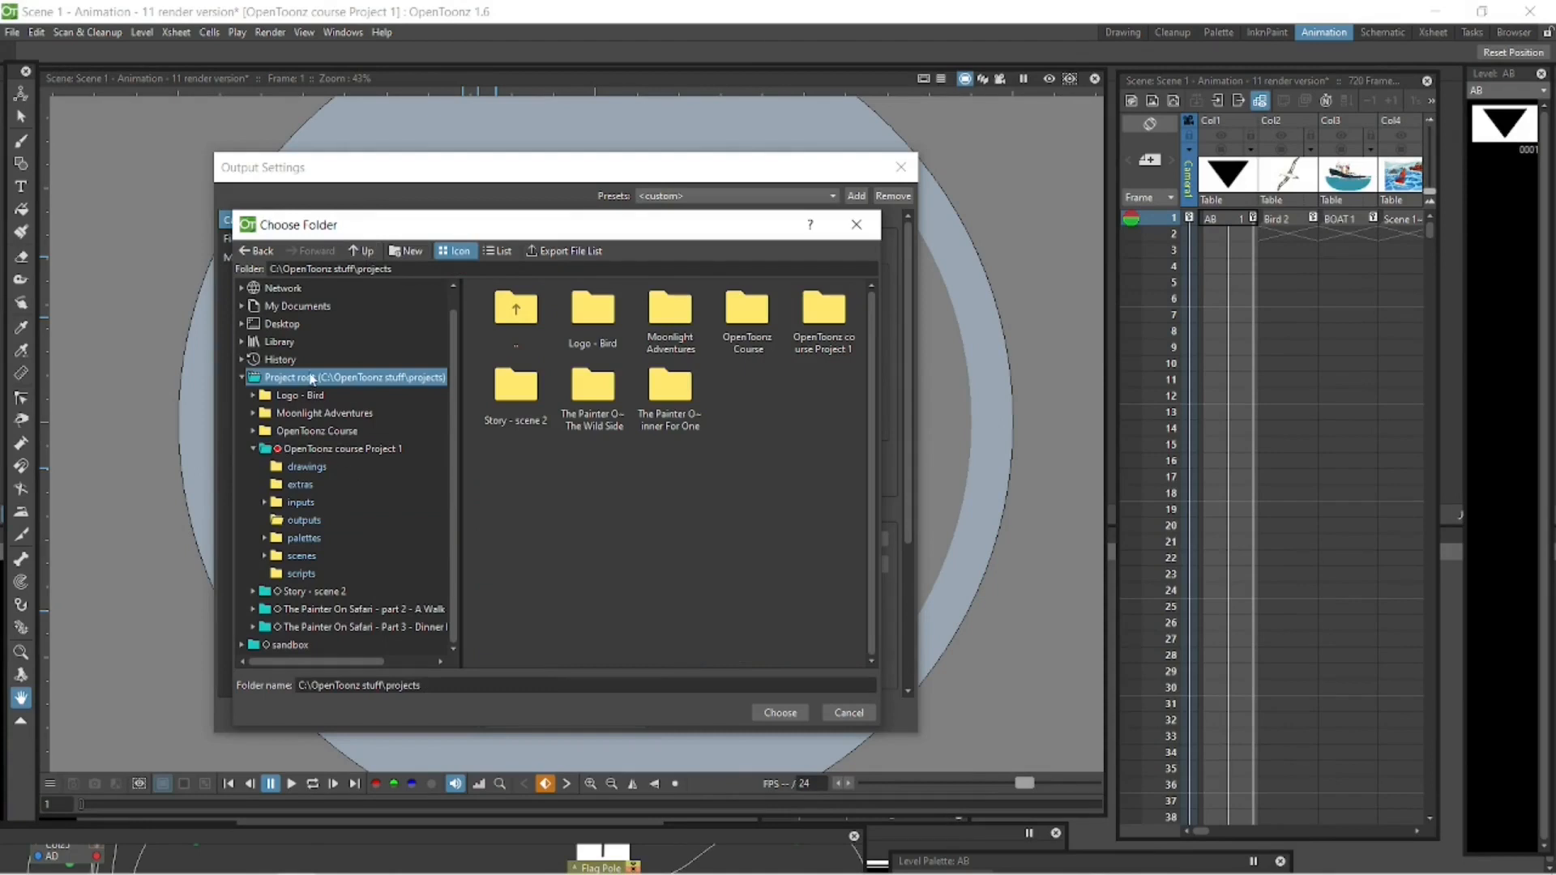
click(363, 251)
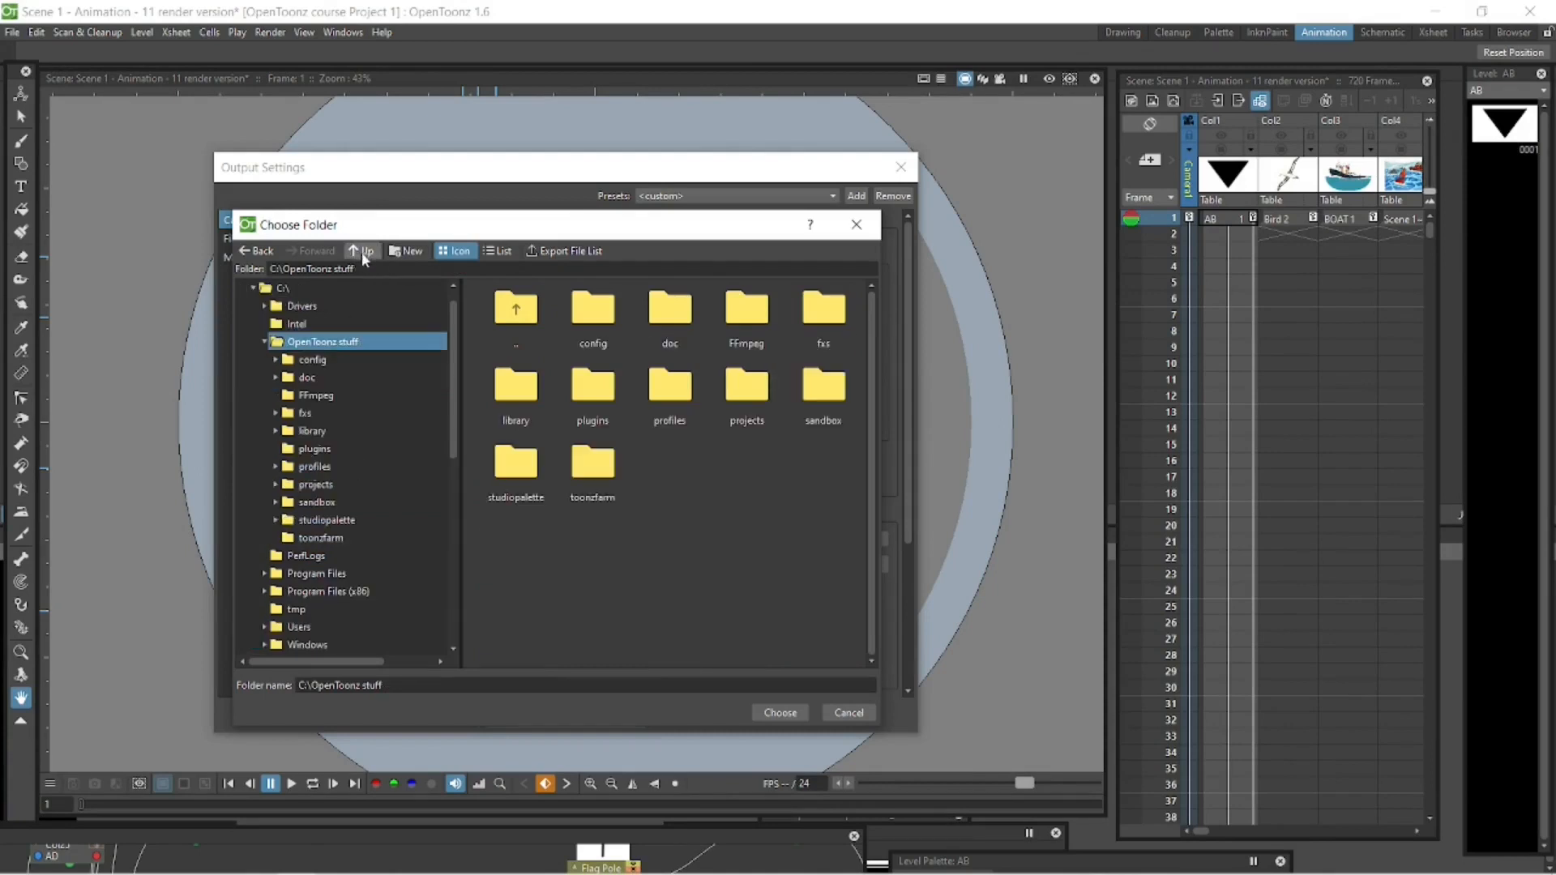
click(362, 250)
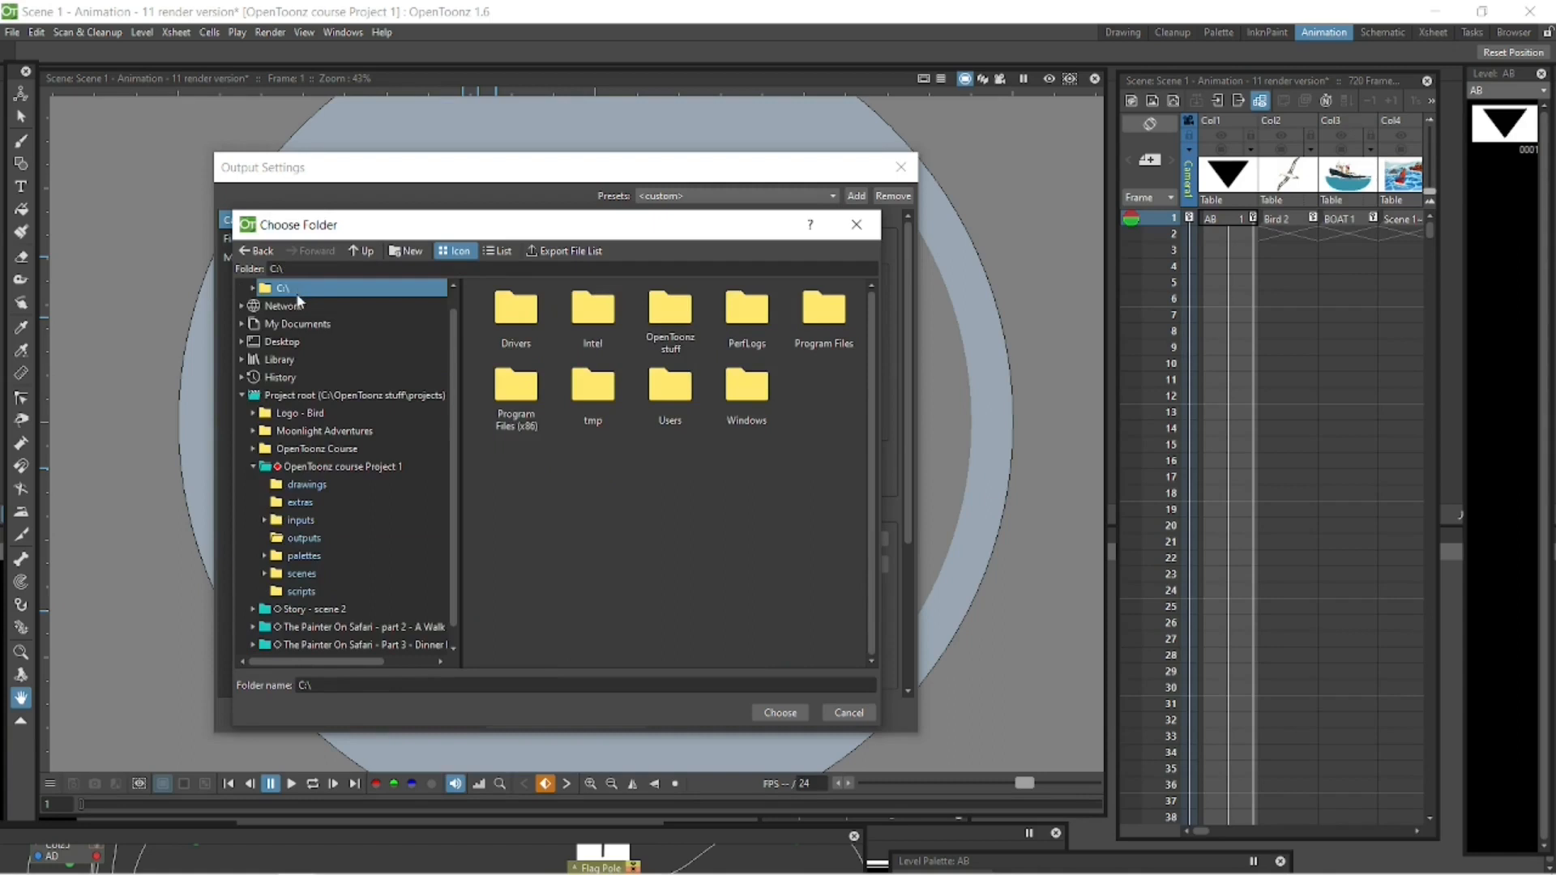
mouse_move(301, 369)
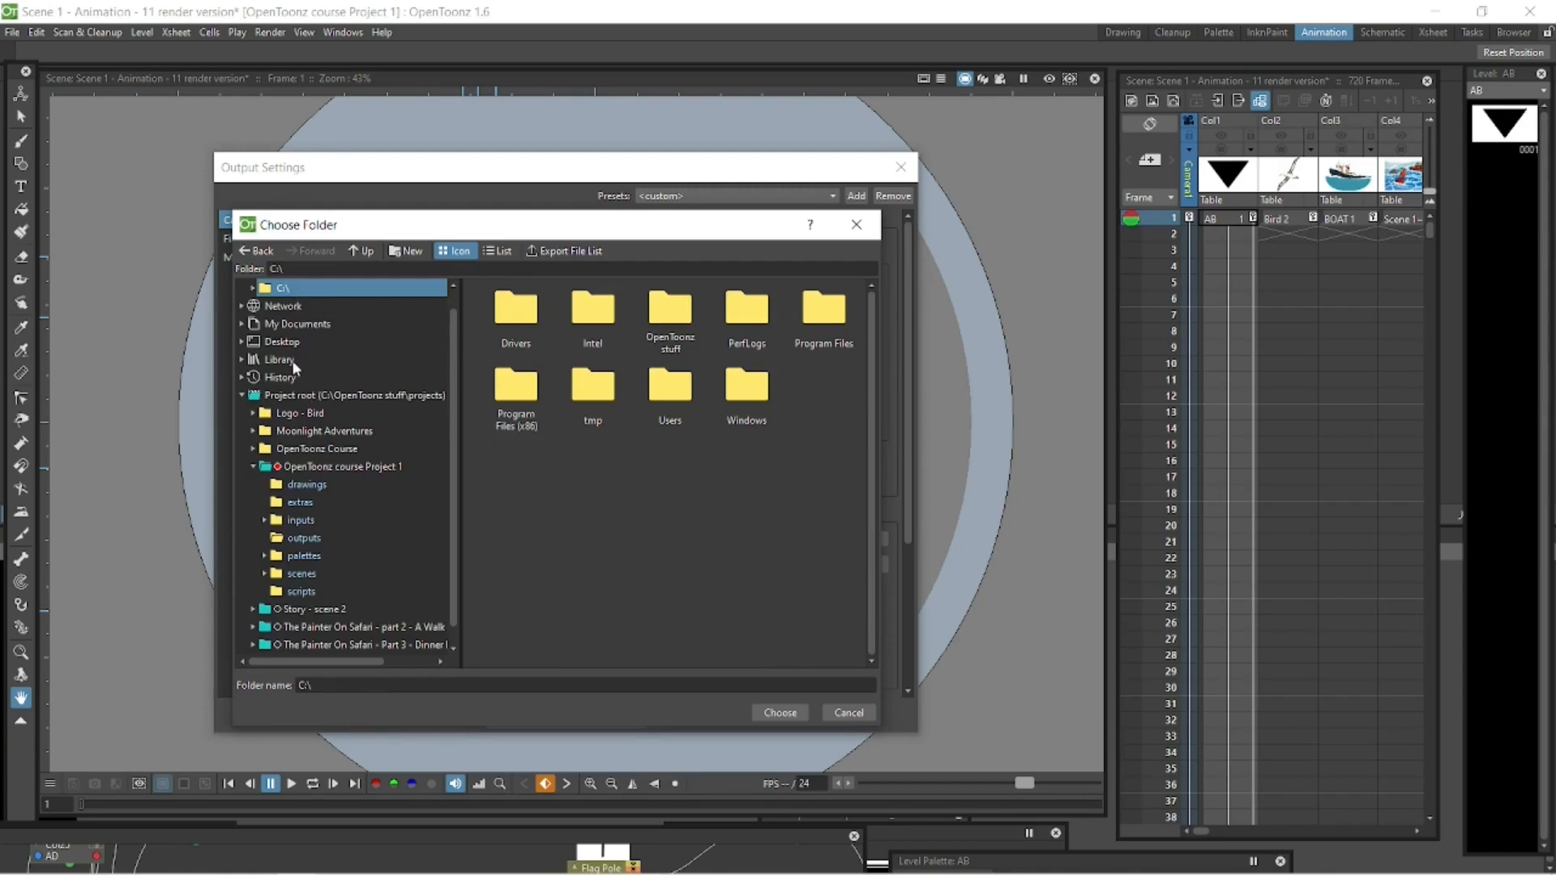
Navigate projects root > OpenToonz course Project 1 > outputs in the folder chooser
click(355, 395)
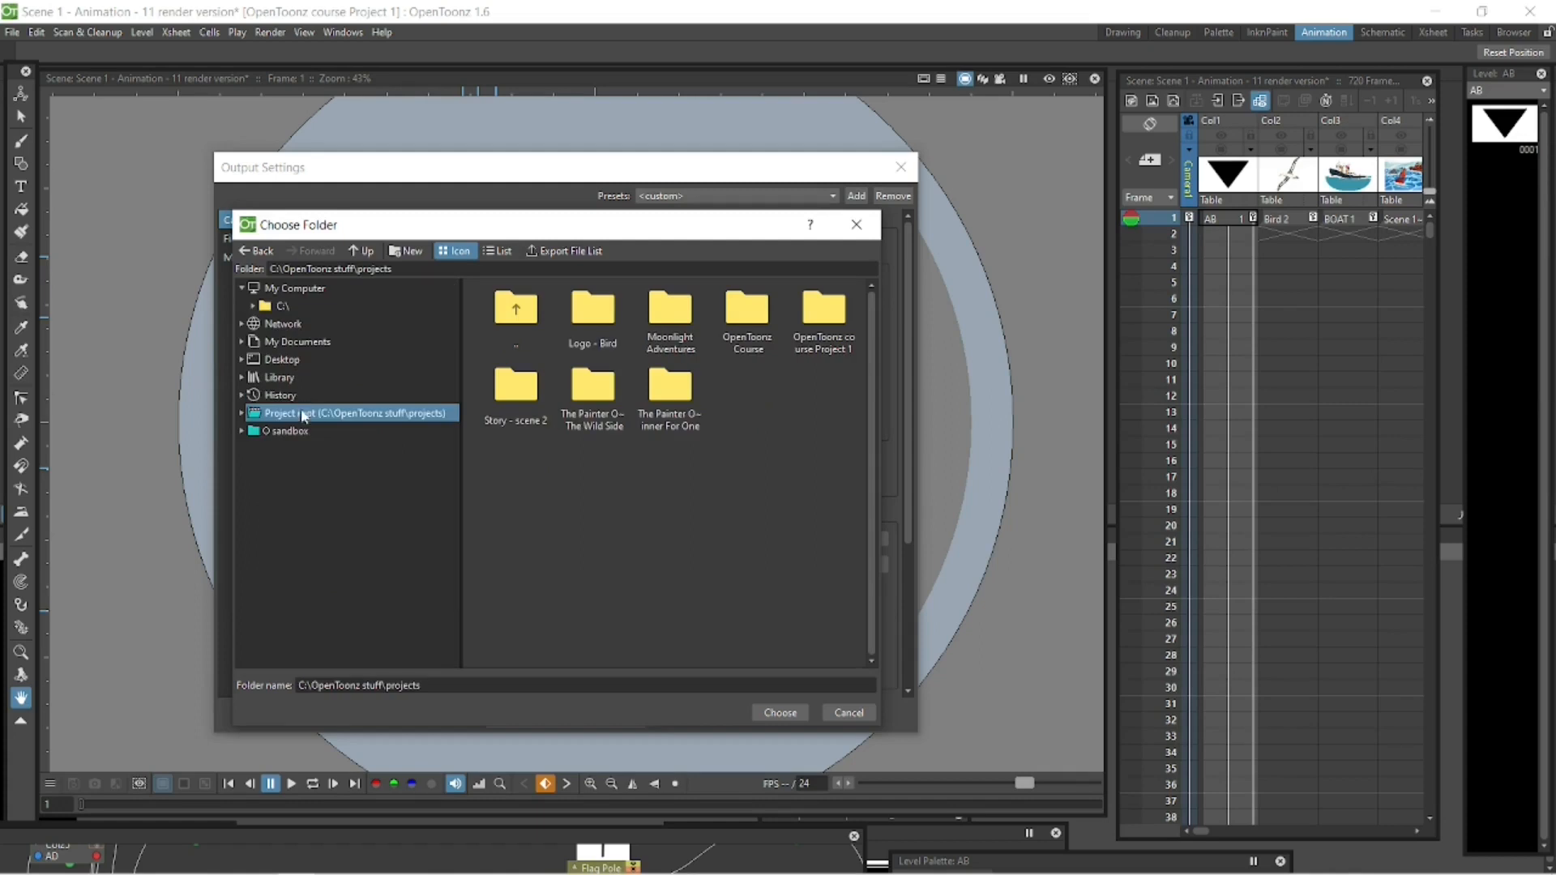
click(242, 412)
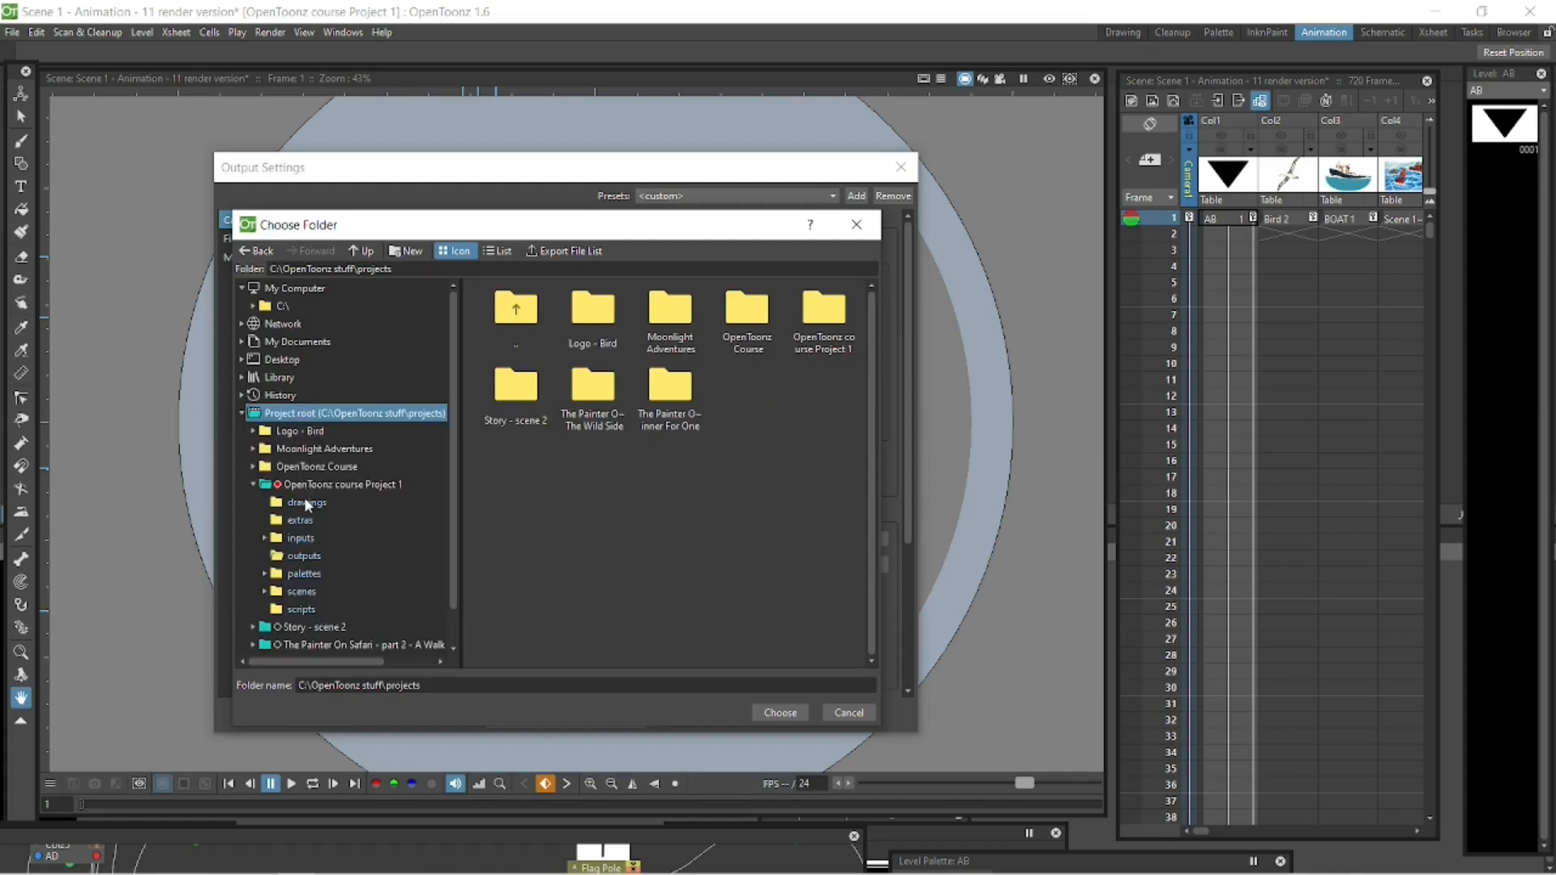
click(342, 485)
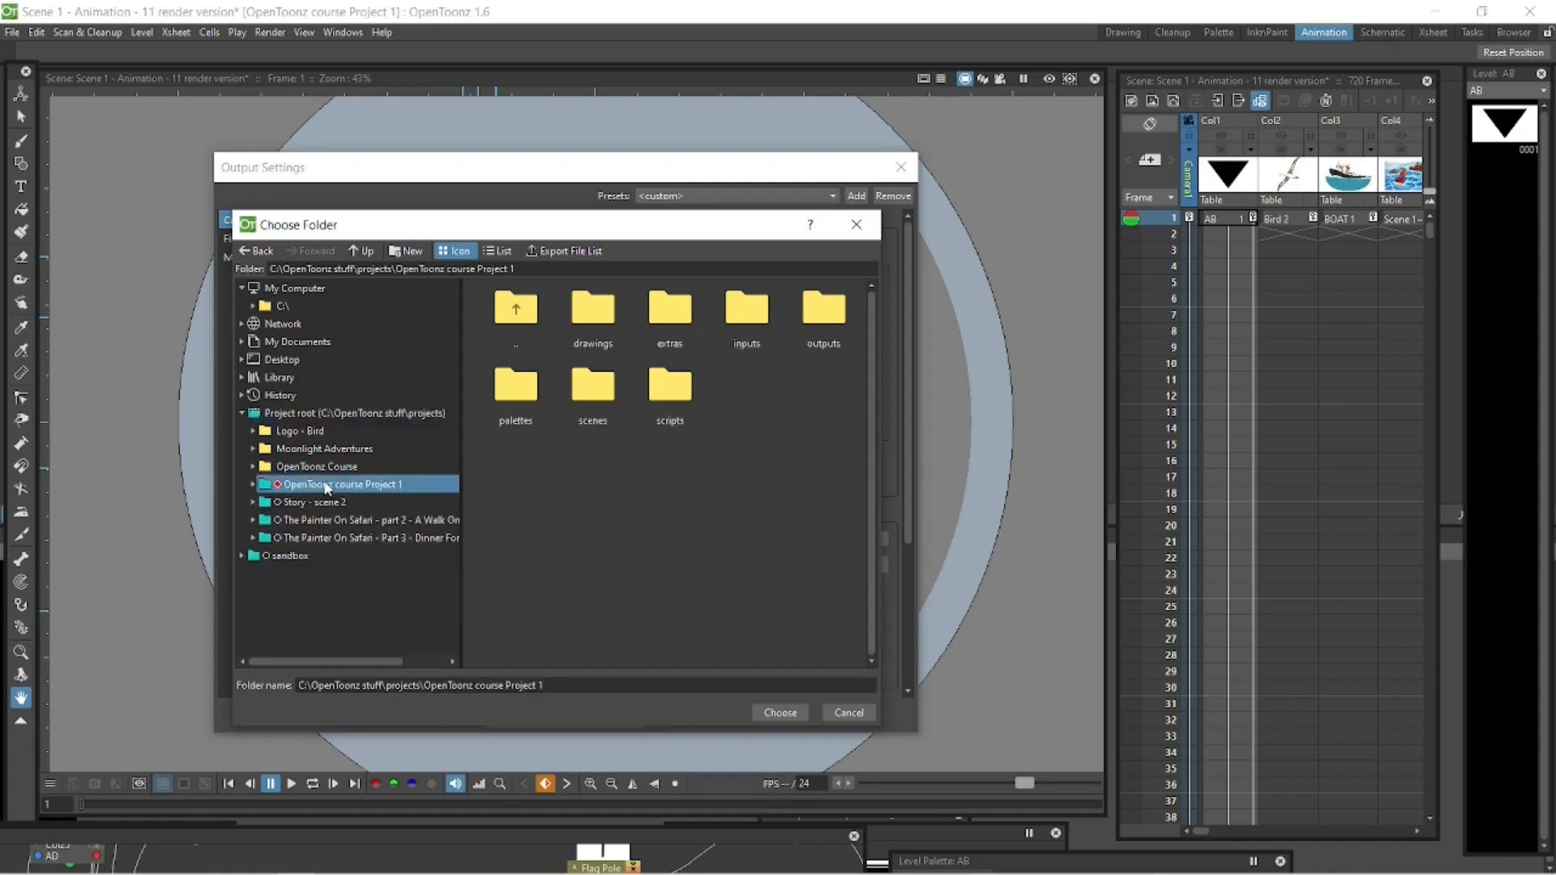
mouse_move(318, 504)
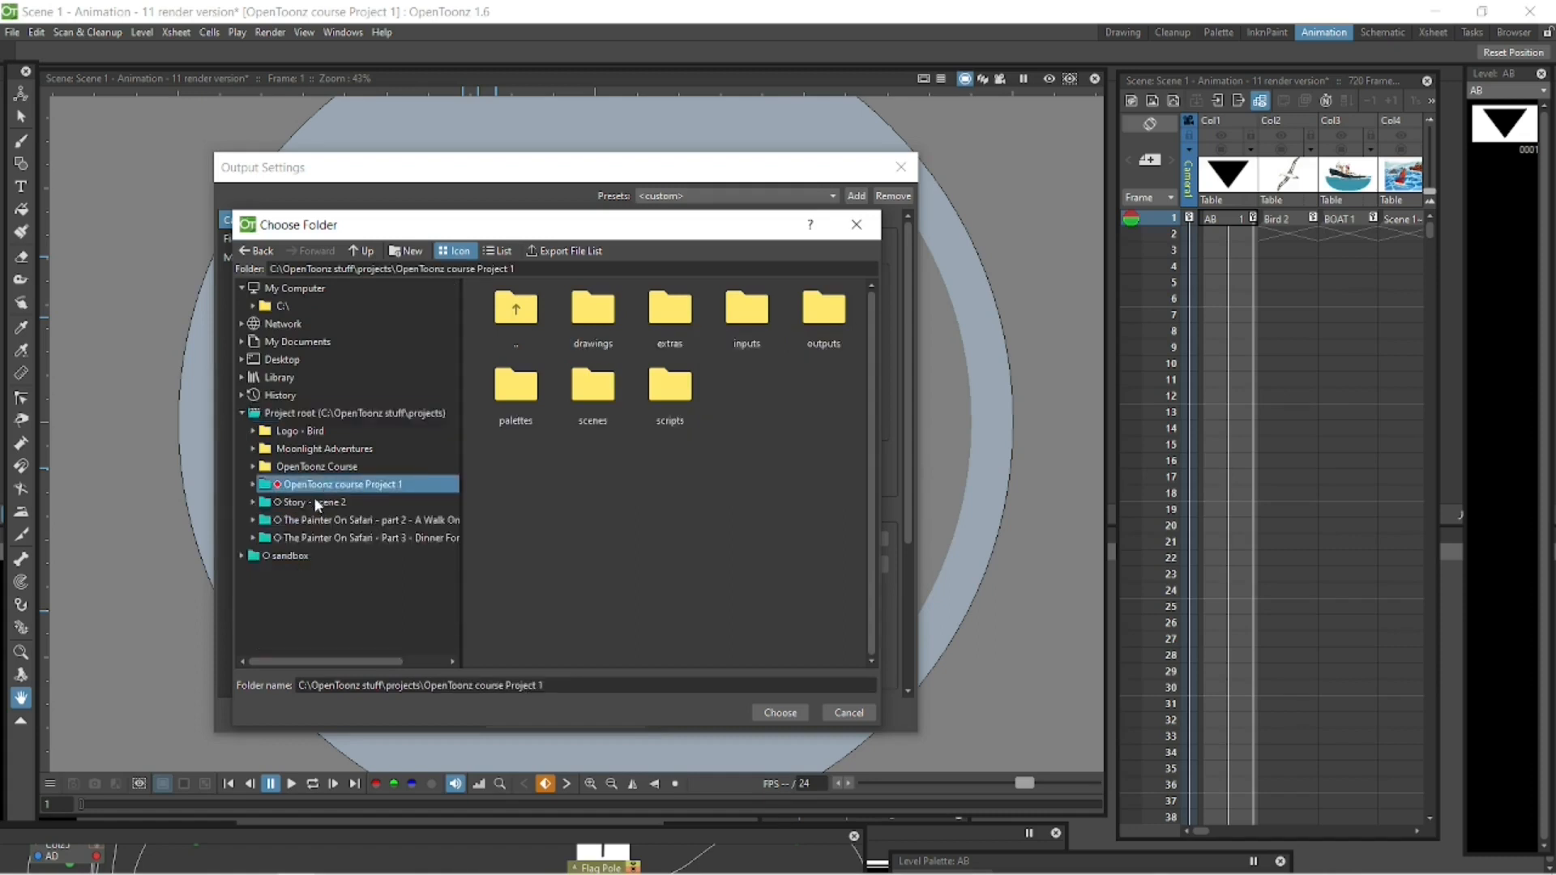
click(254, 483)
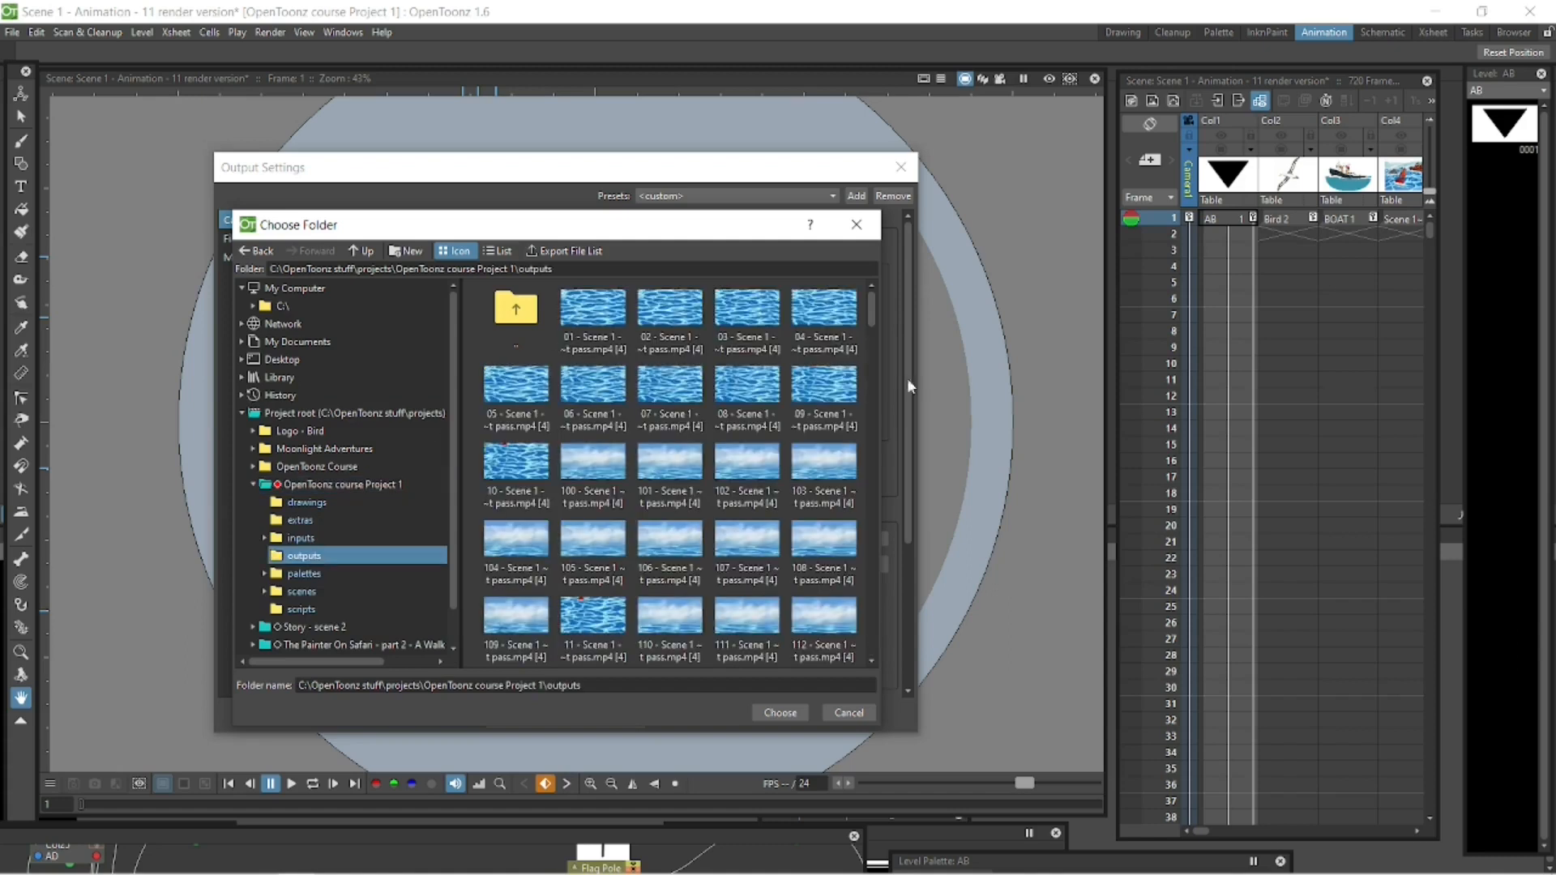
Scroll down the outputs listing to reveal Radar - 02.mp4 beside Radar - 01 and Flag - 01
scroll(down, 3)
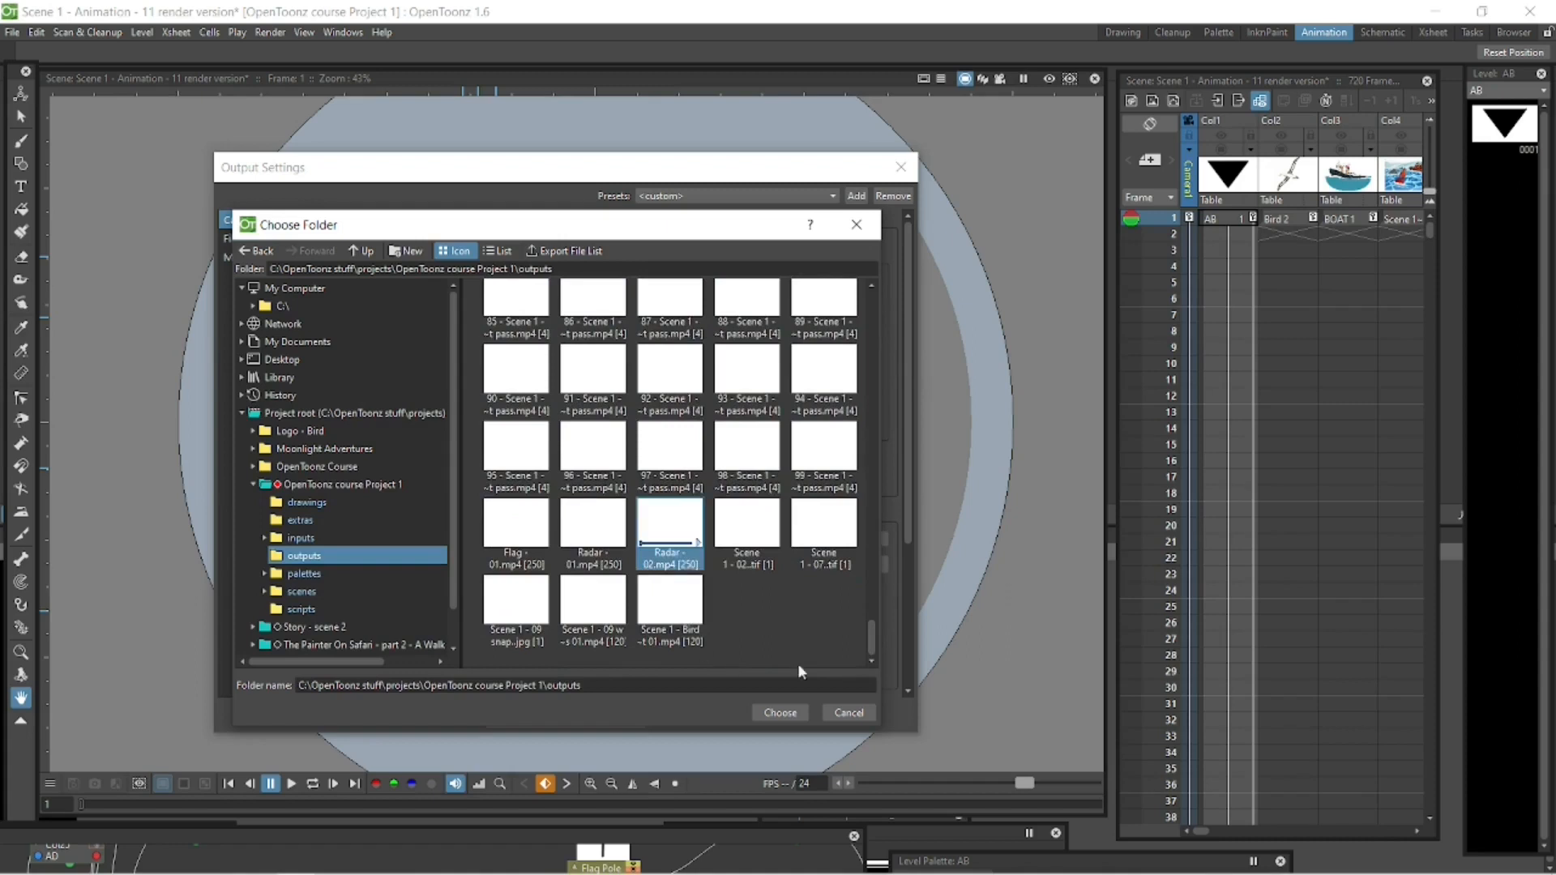
mouse_move(842, 662)
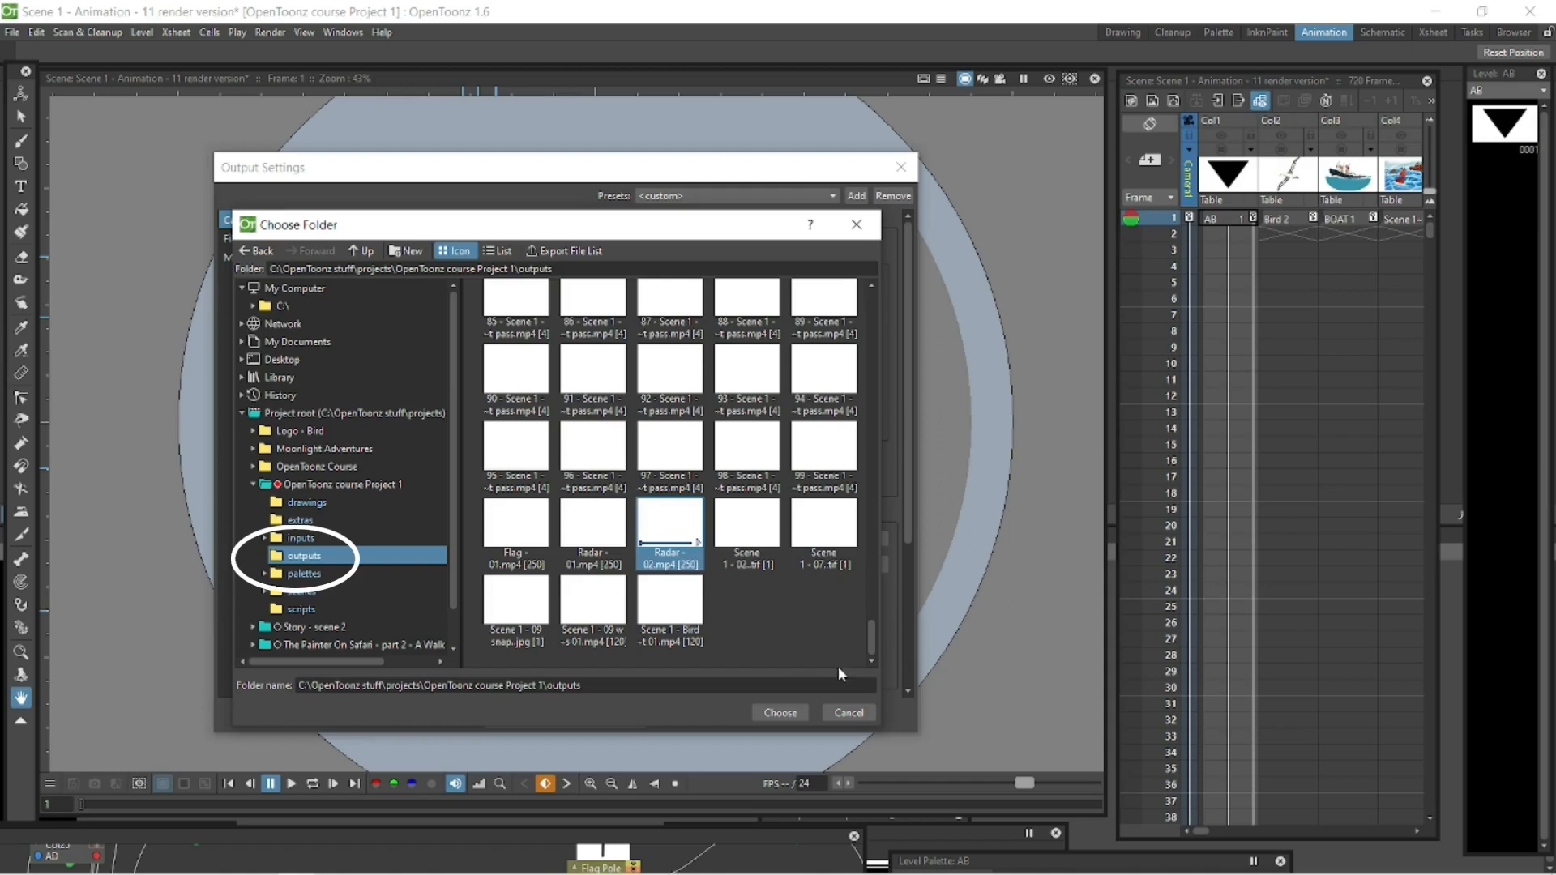
mouse_move(841, 677)
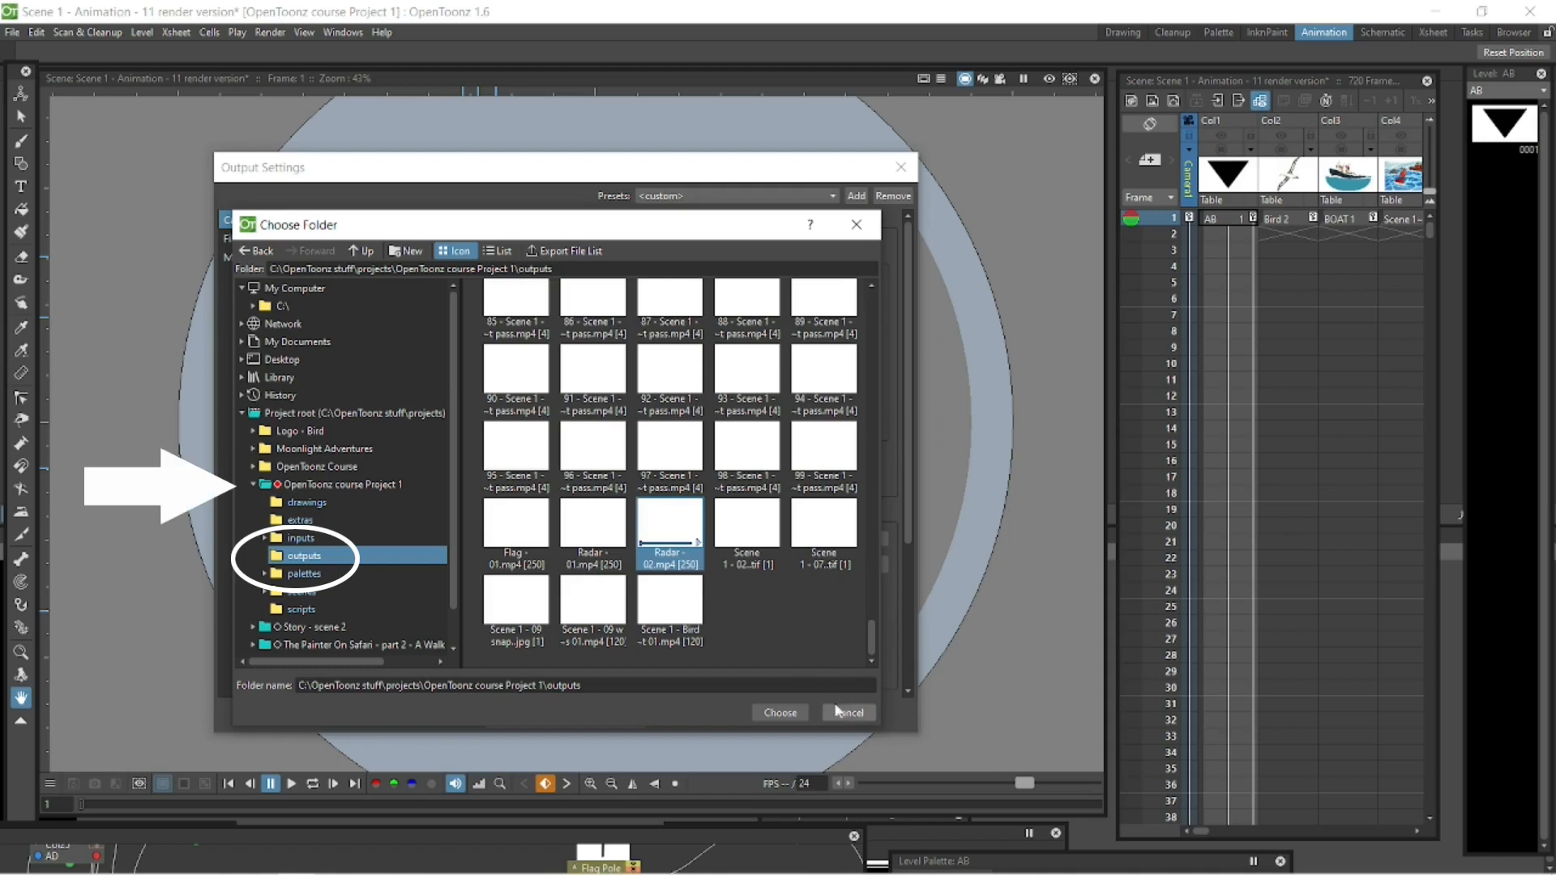
mouse_move(694, 540)
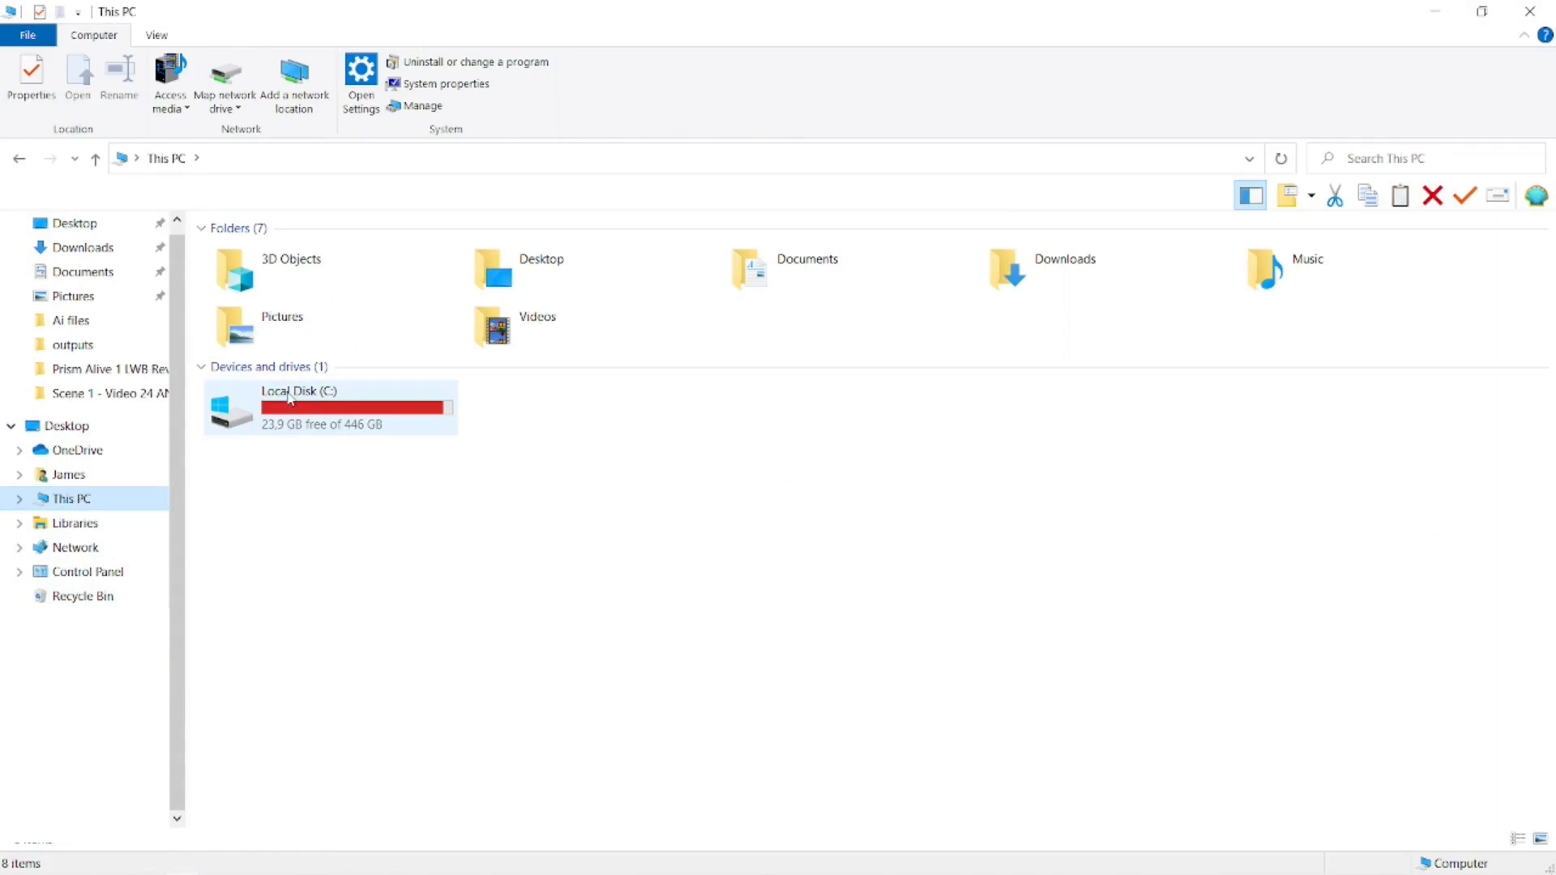
mouse_move(287, 397)
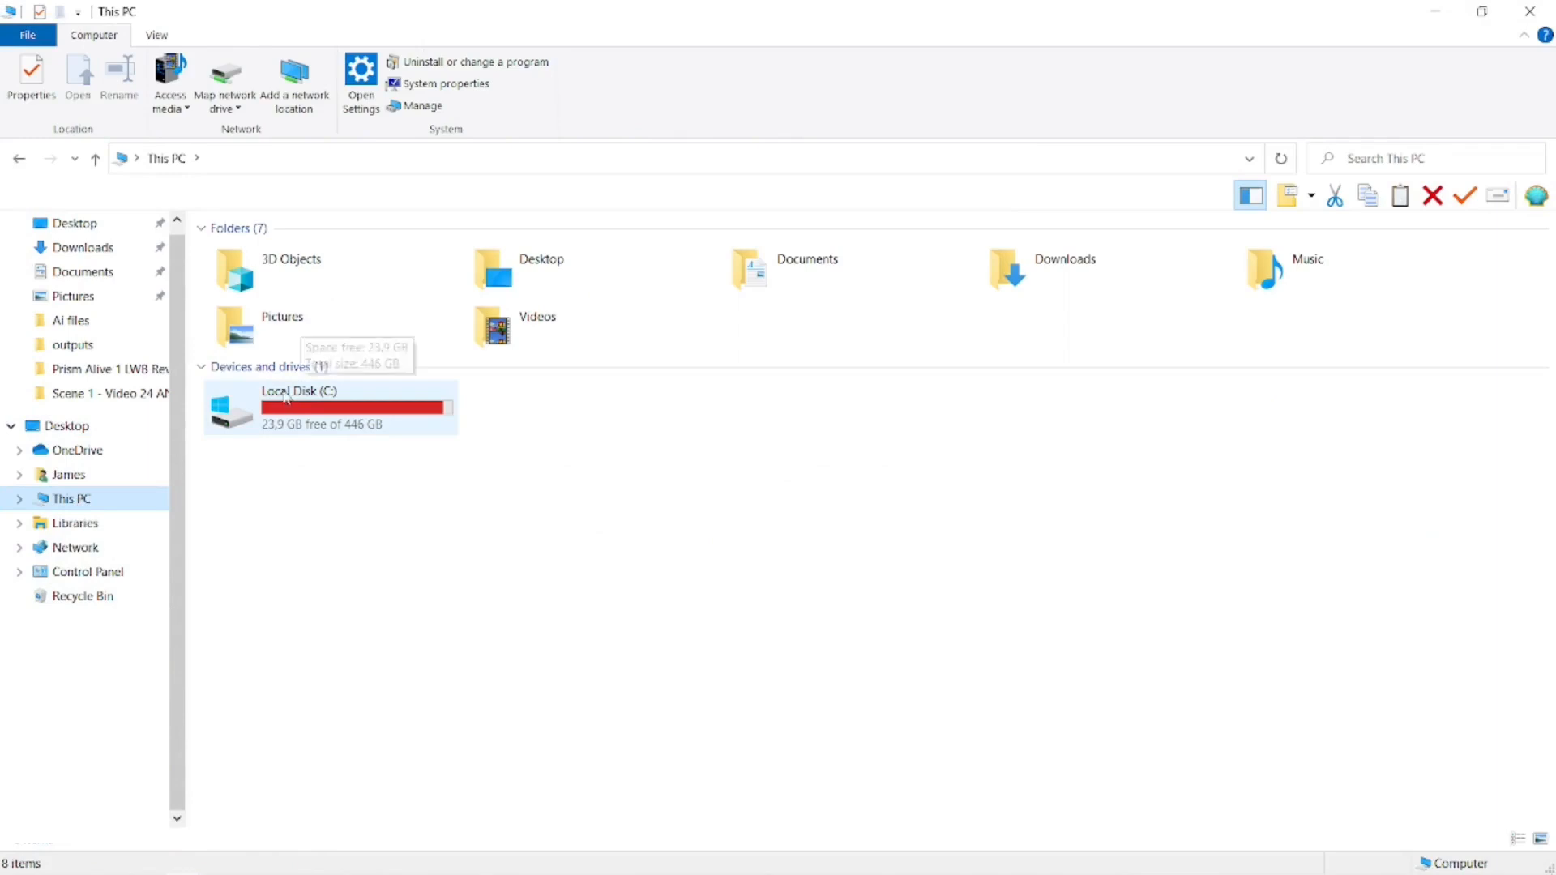
Go to C: > OpenToonz stuff > projects > OpenToonz course Project 1 > outputs and select Radar - 02.mp4
double_click(298, 406)
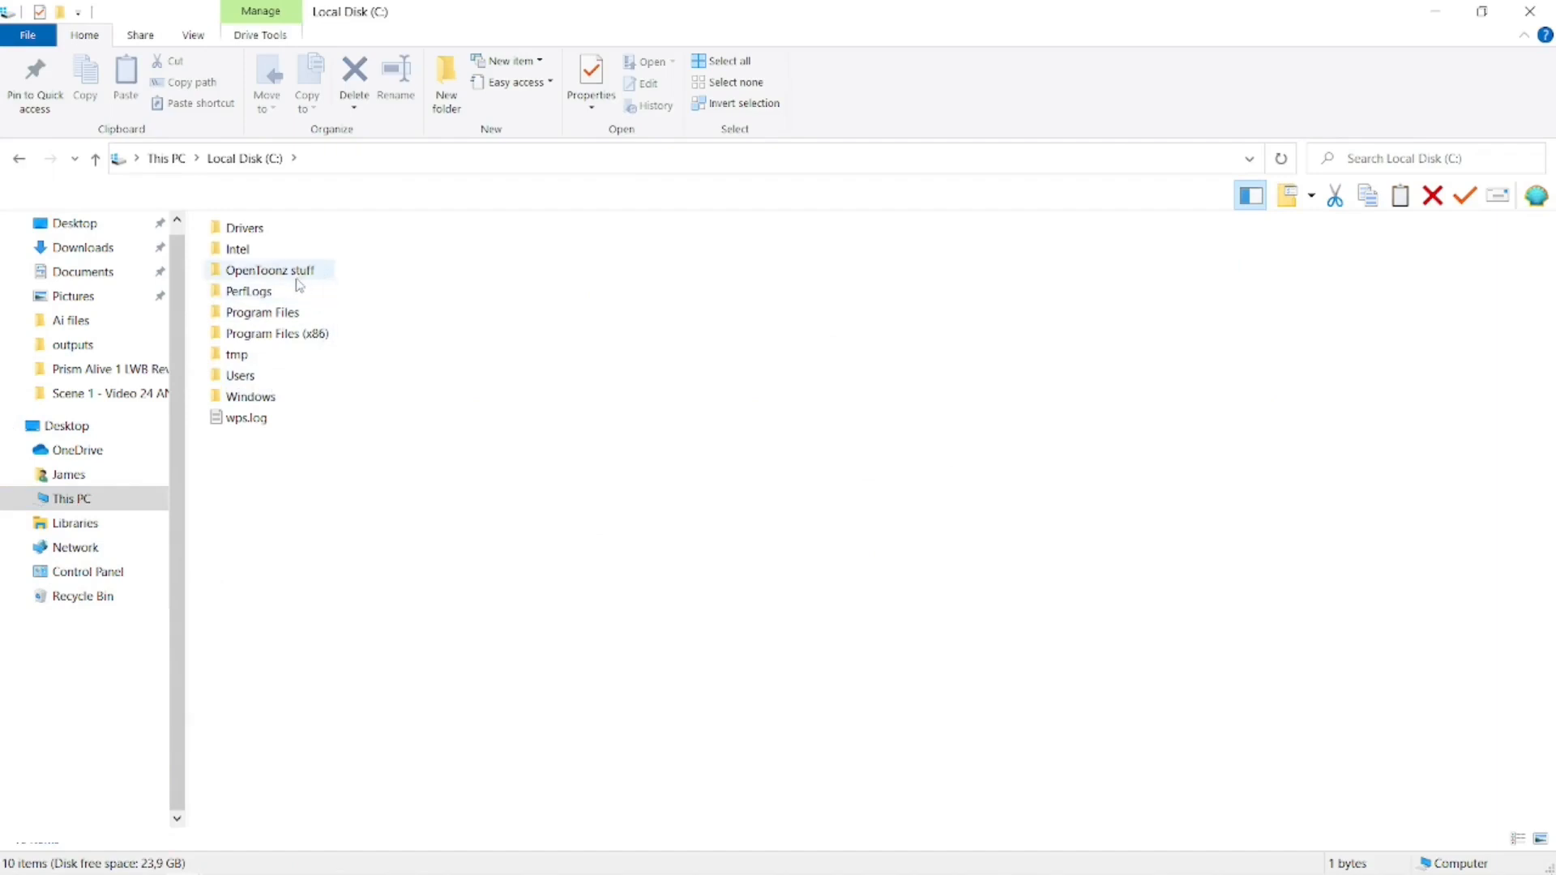
double_click(270, 269)
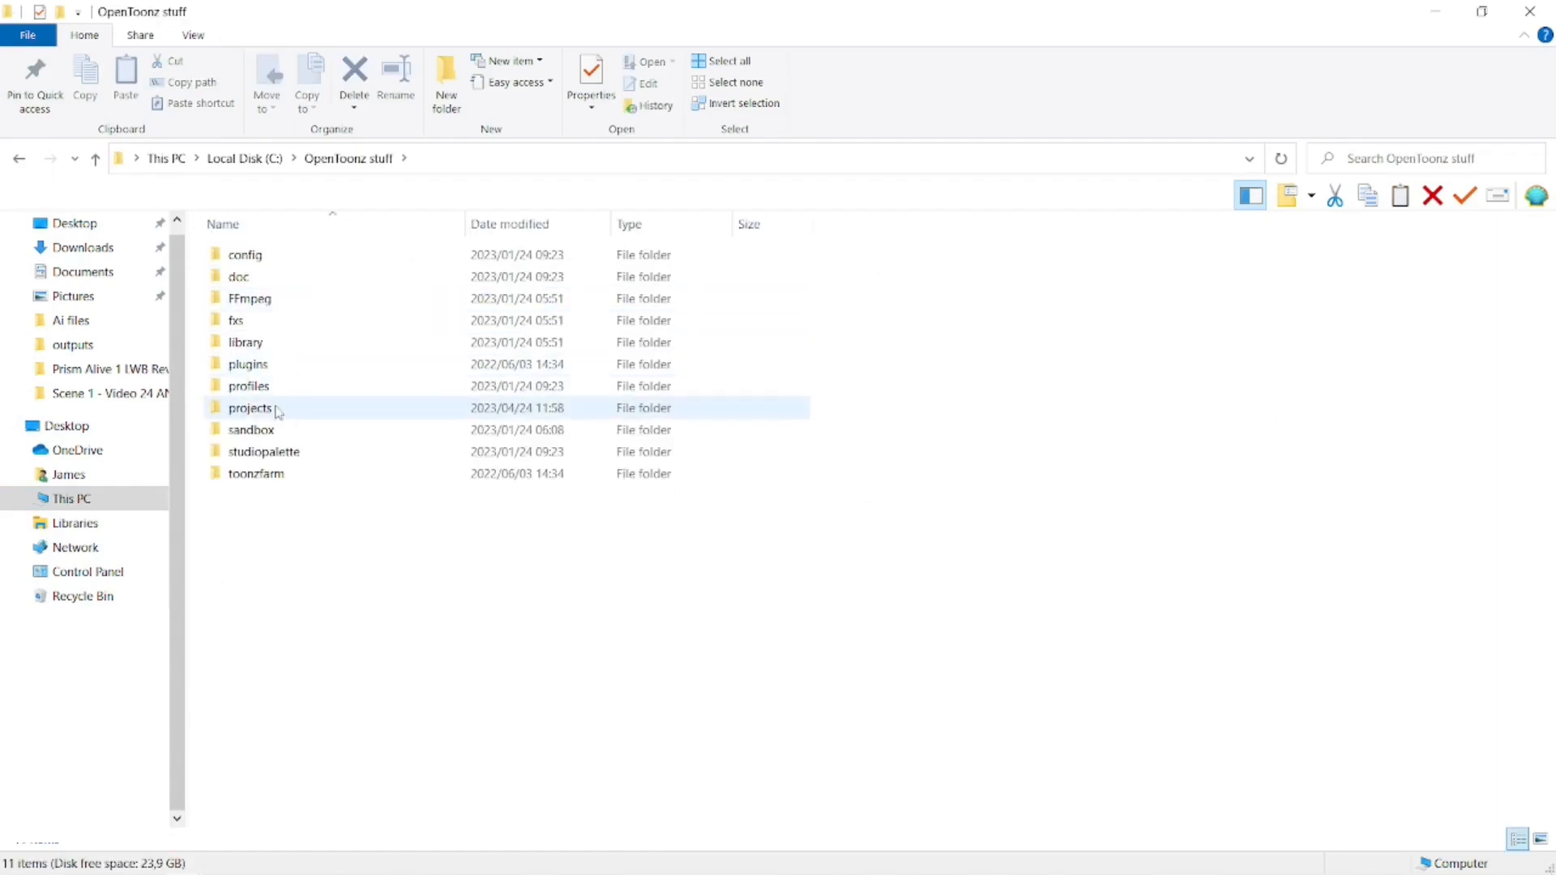
double_click(251, 408)
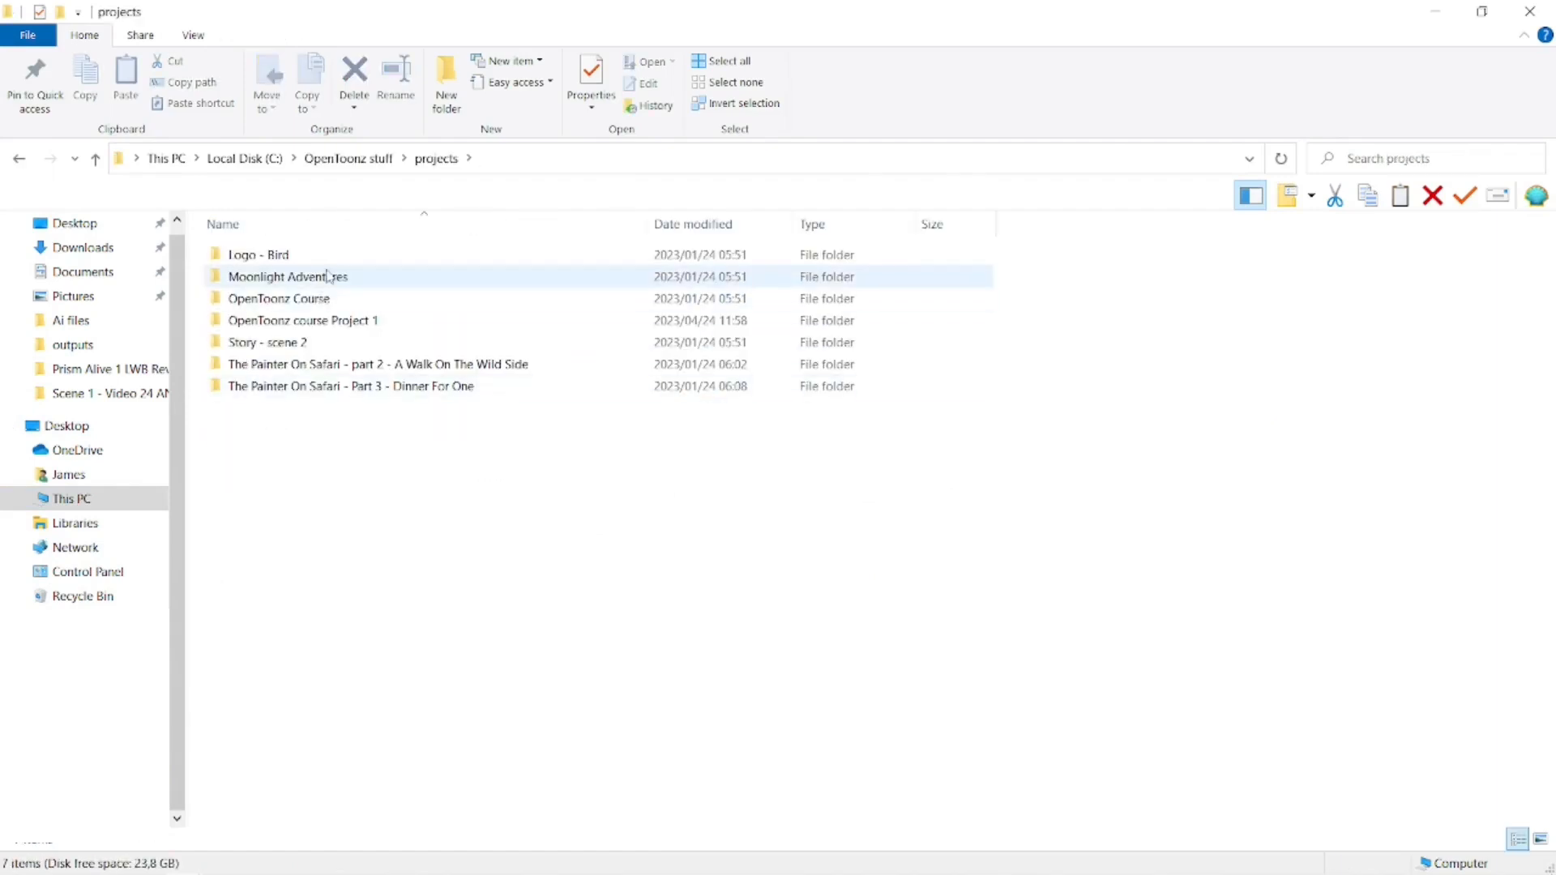
click(302, 319)
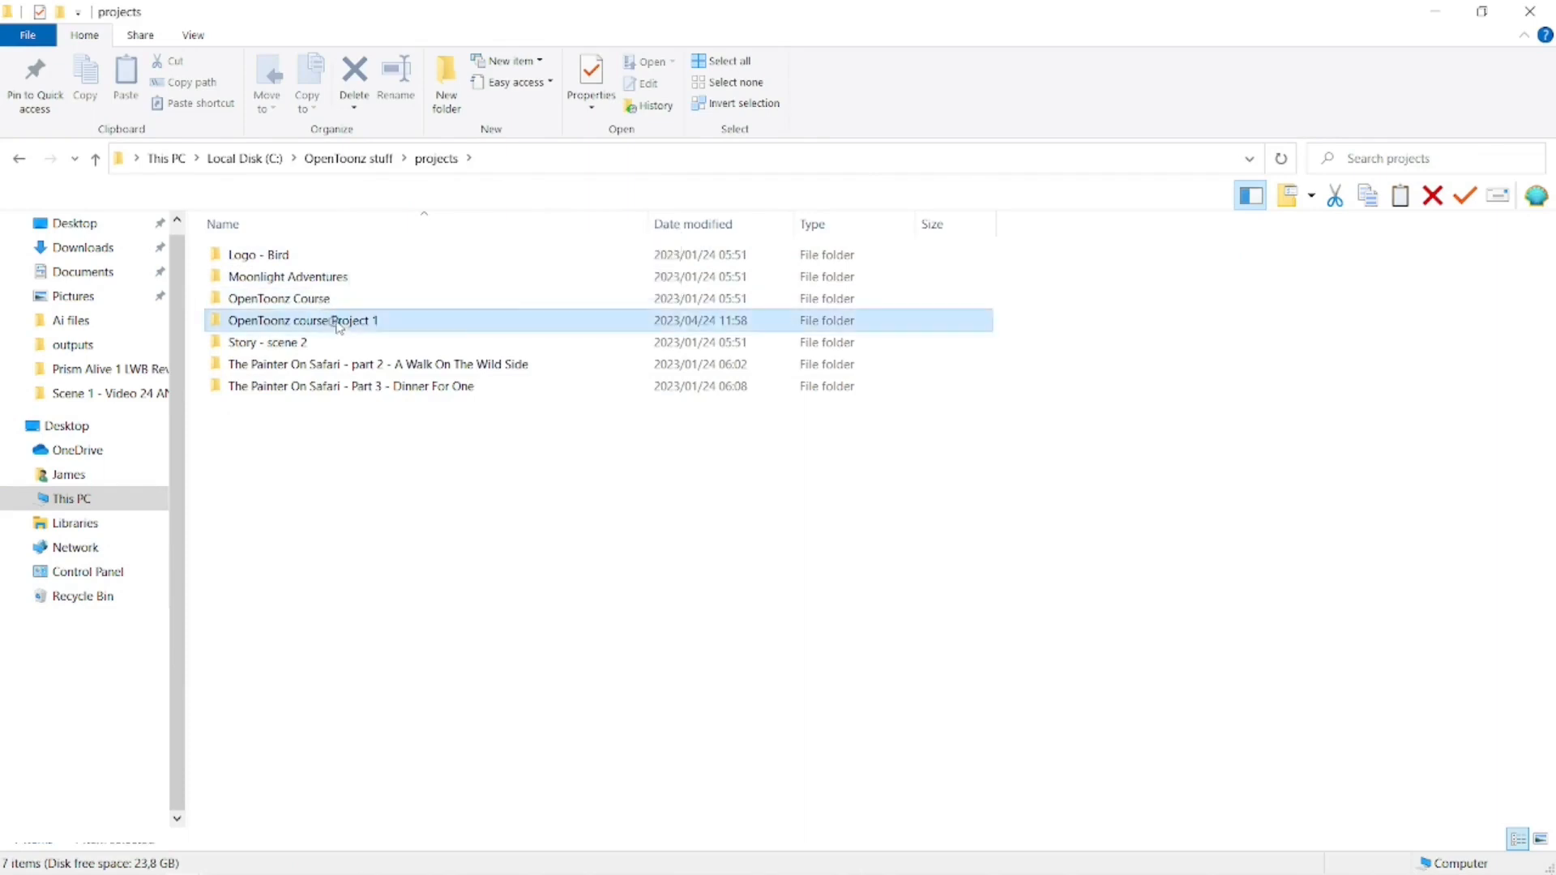
double_click(302, 319)
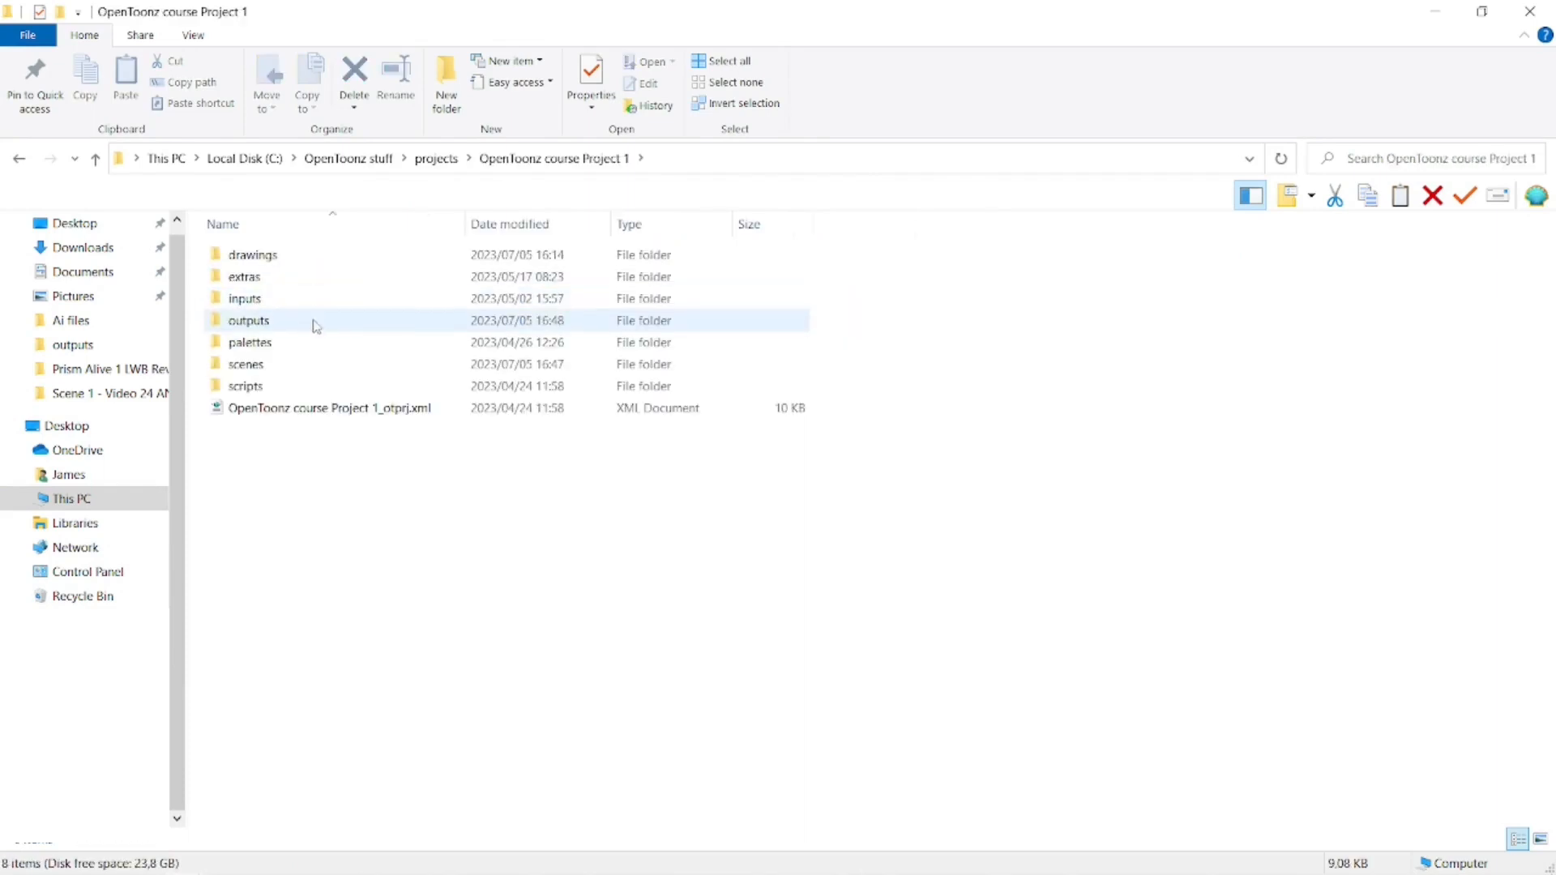
double_click(249, 319)
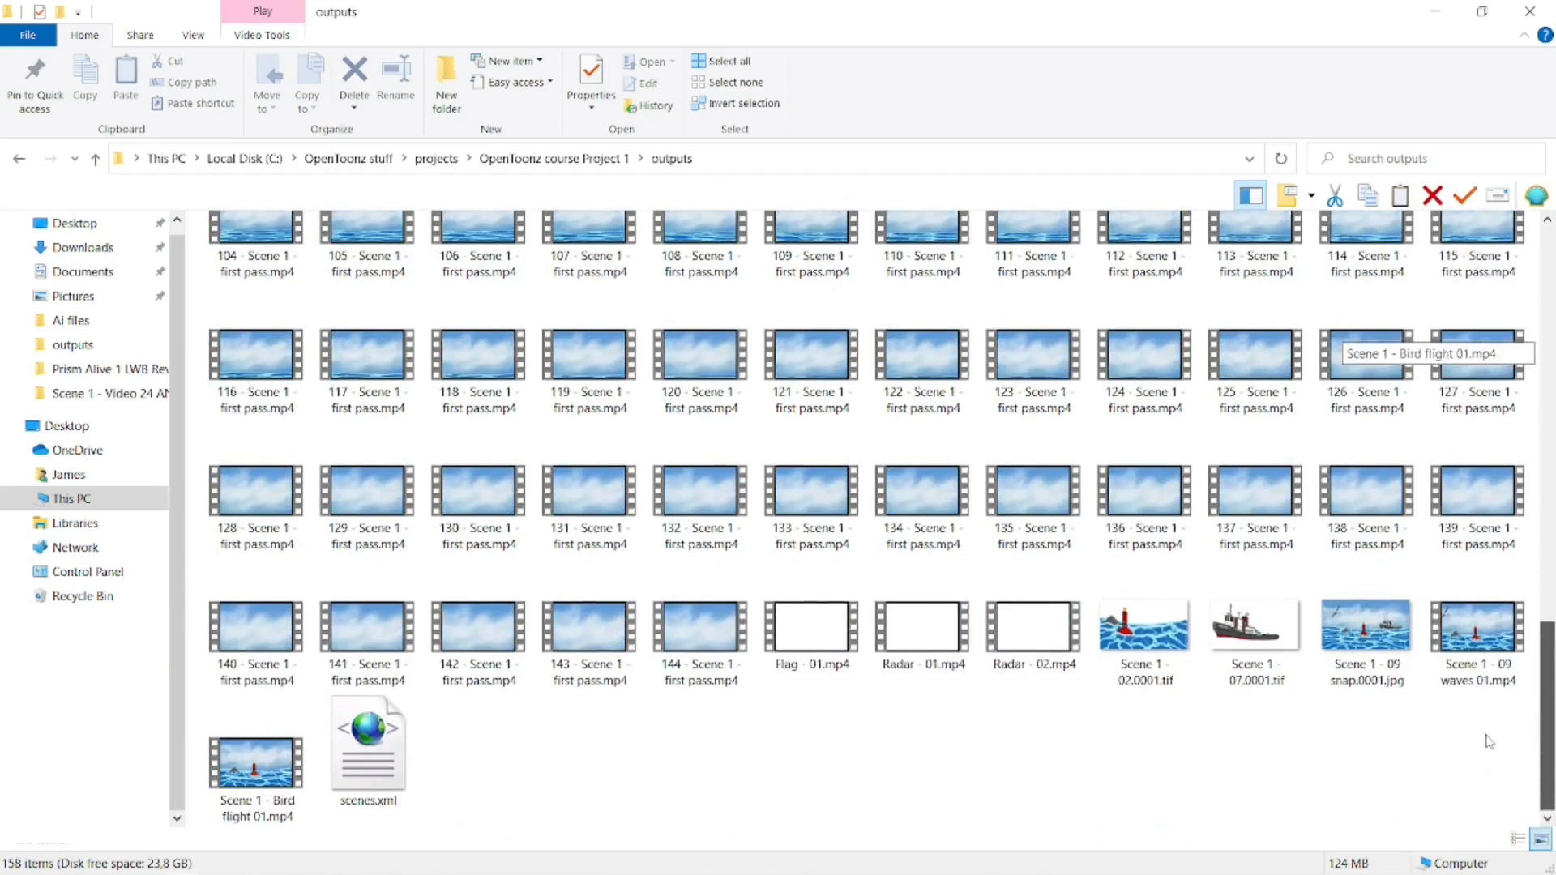
click(1032, 625)
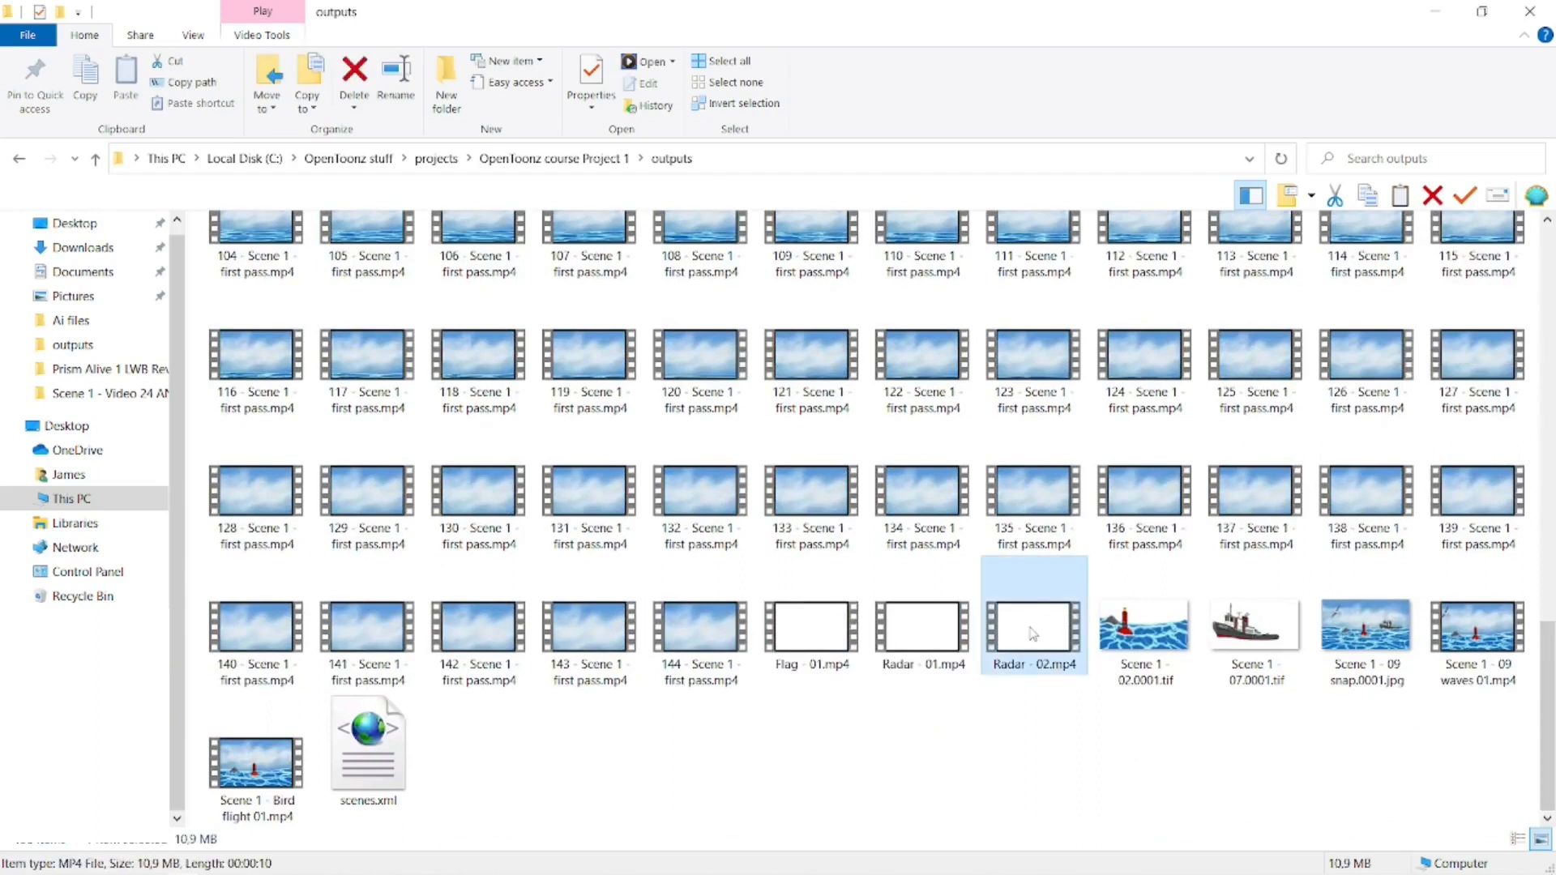
Play Radar - 02.mp4's tugboat animation in Media Player, then close the player
double_click(1032, 633)
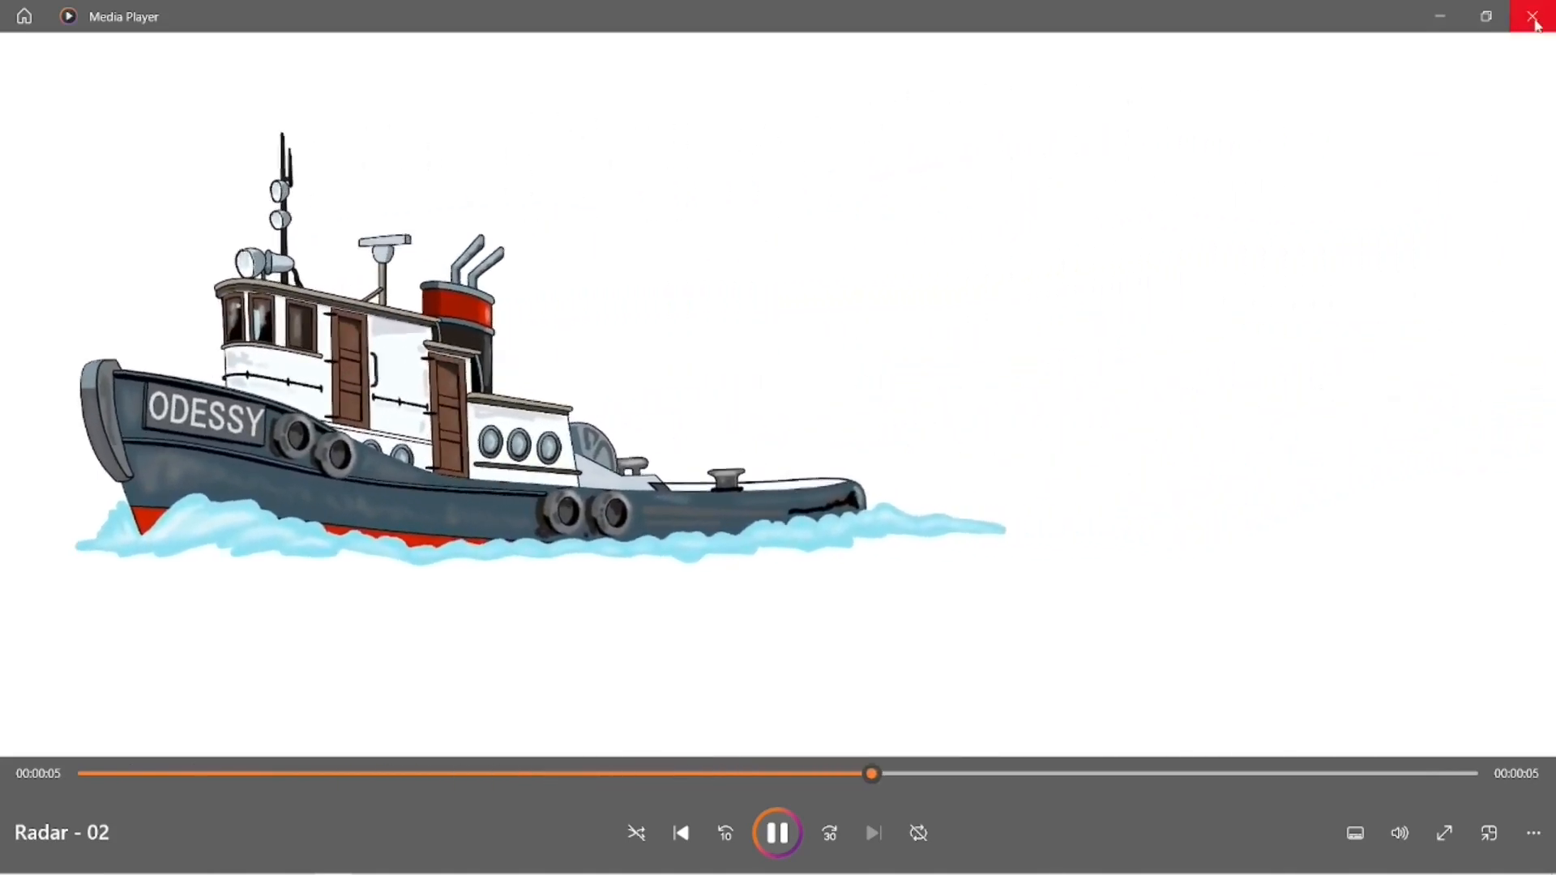
click(1534, 17)
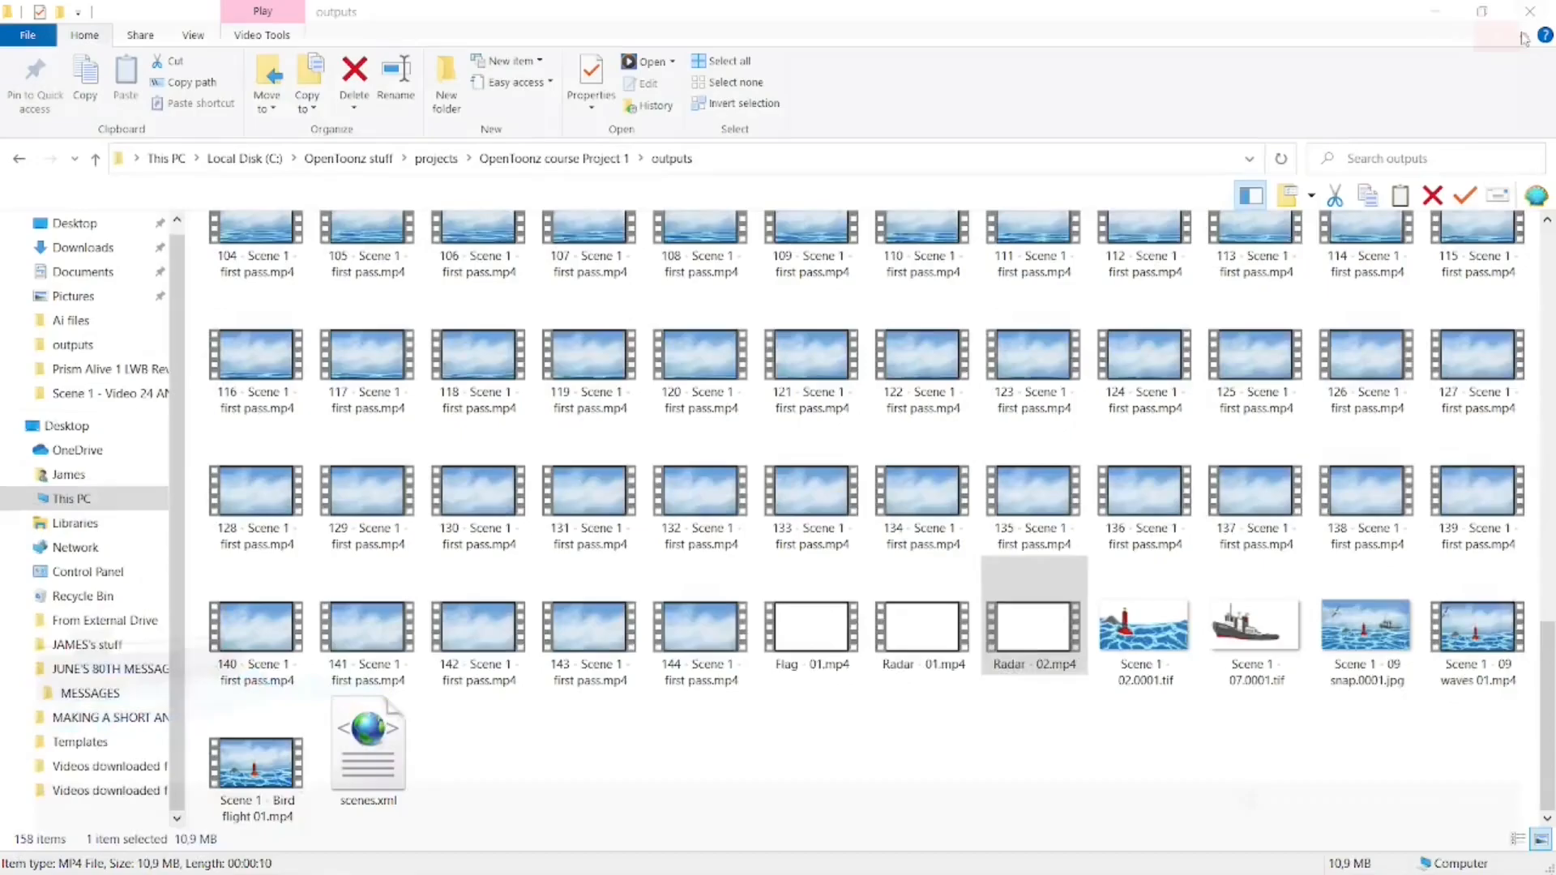